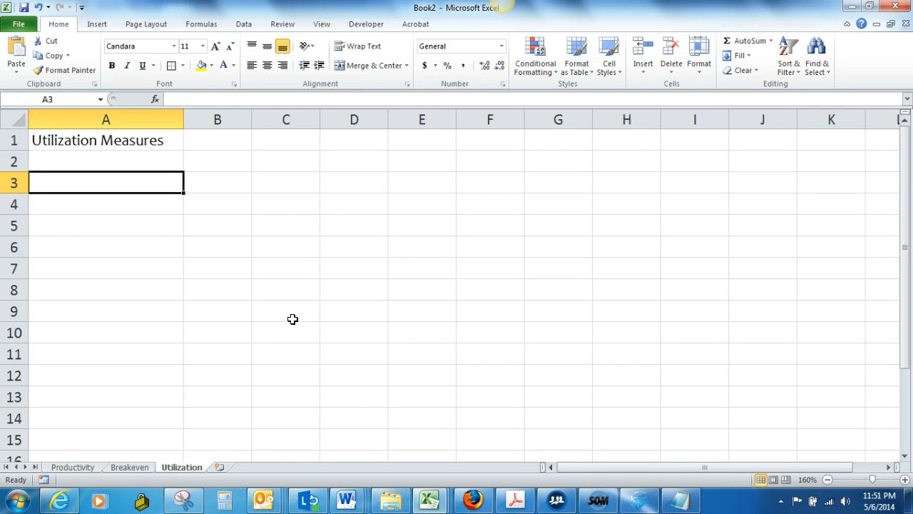
mouse_move(227, 139)
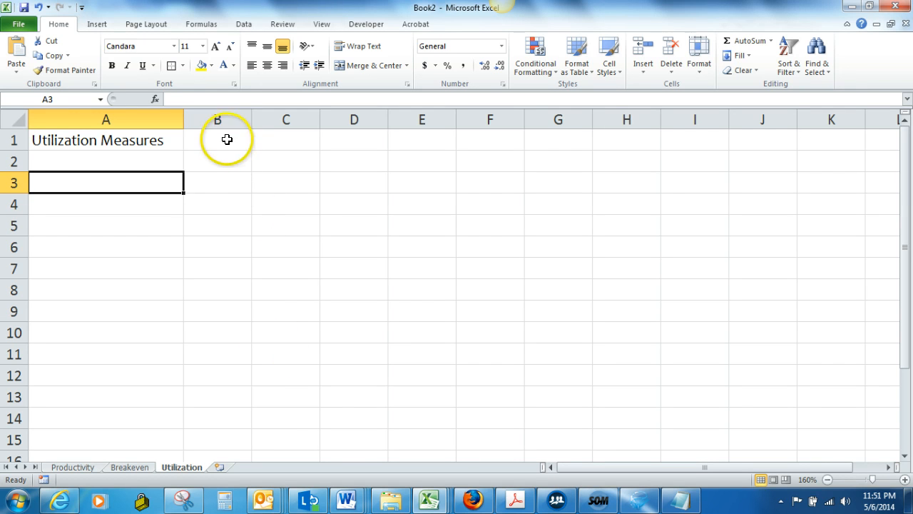
Enter 'pg96' in cell B1 next to the Utilization Measures title.
text(pg)
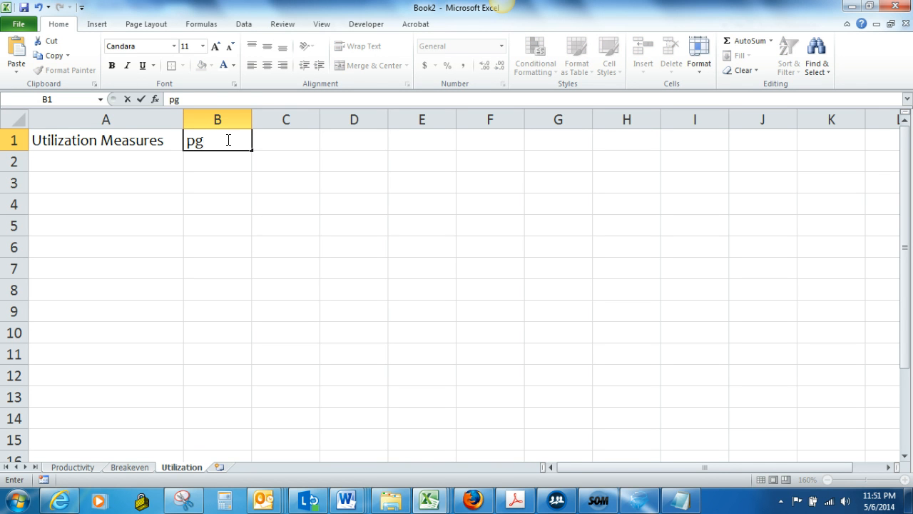
text(96)
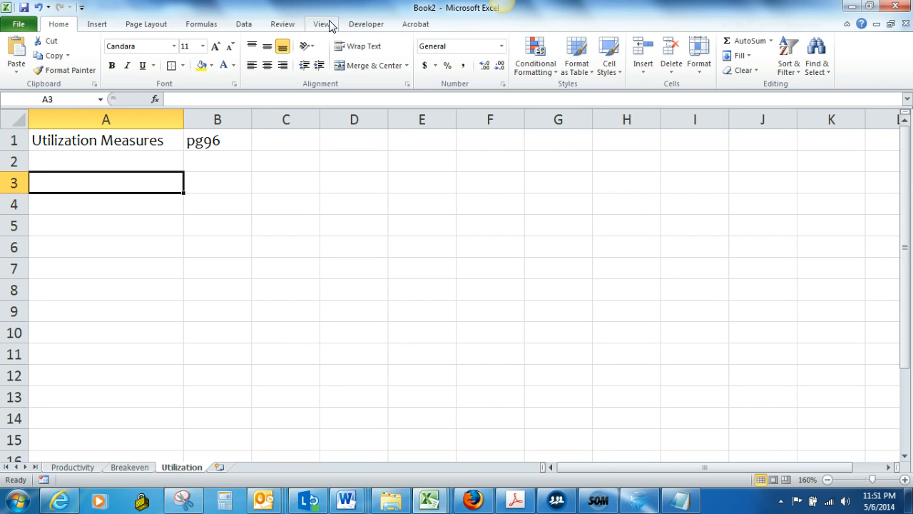
Enter 'Dry clean time-dress shirt' with 3.5 and unit hrs in row 3.
text(Dry)
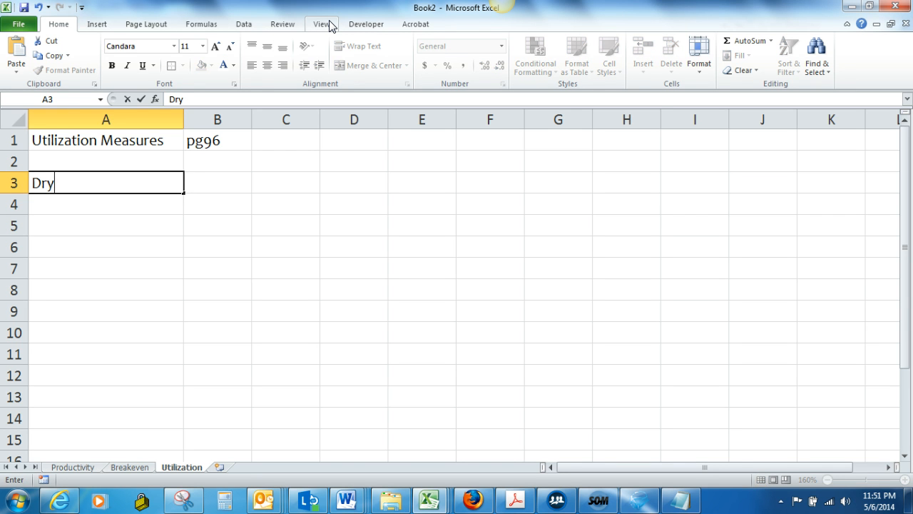
text(c)
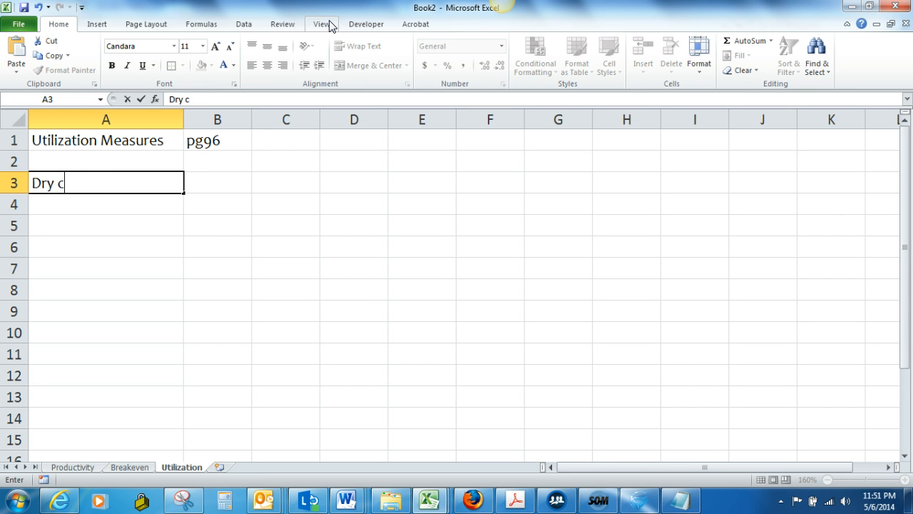
text(lean tim)
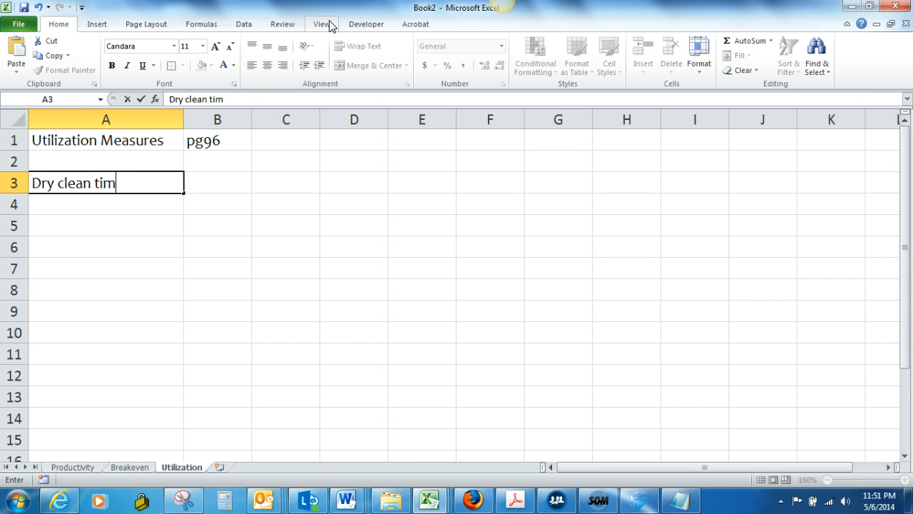
text(e-)
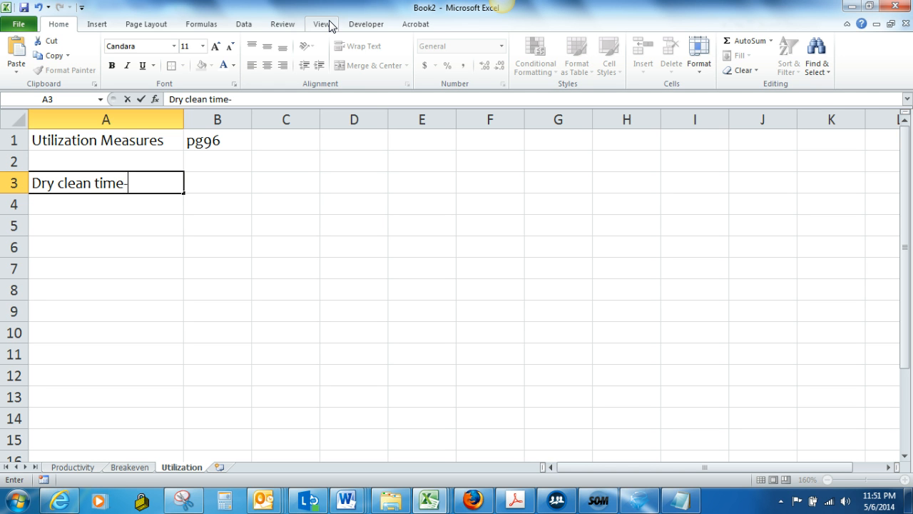
text(dress)
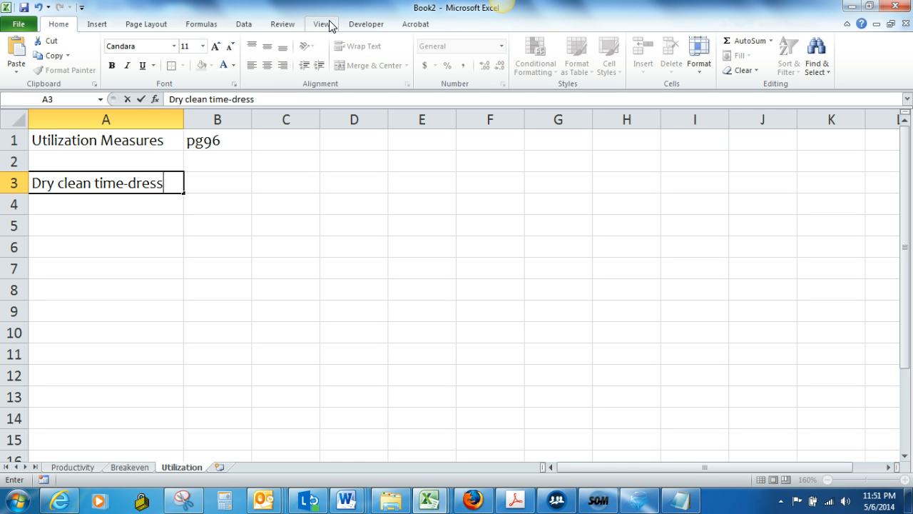
text(shirt)
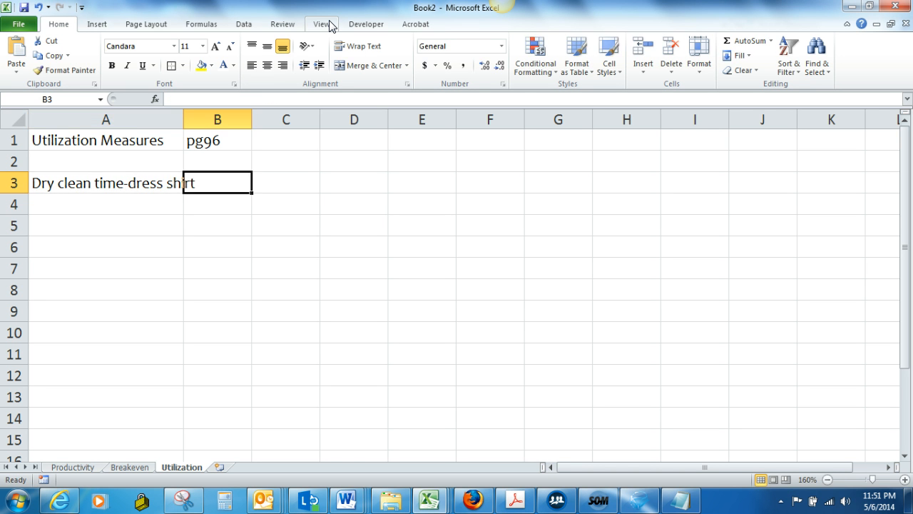
text(3.)
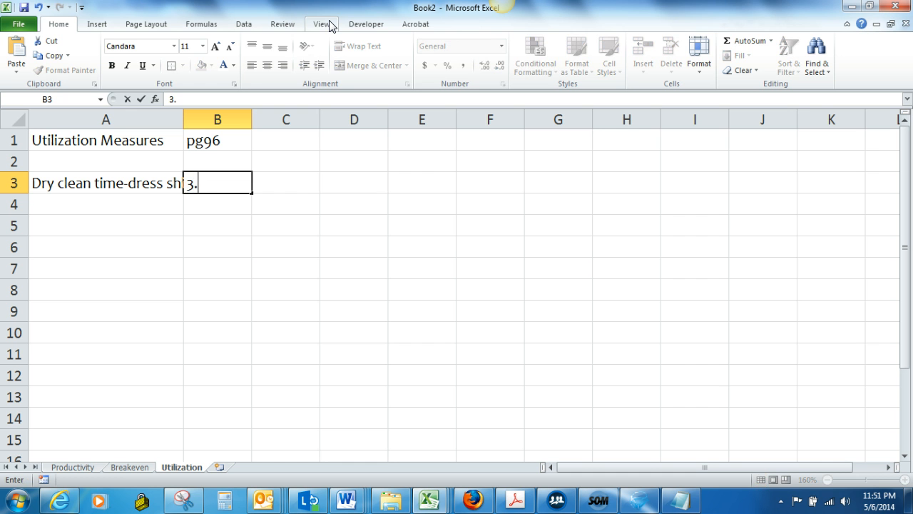
text(hrs)
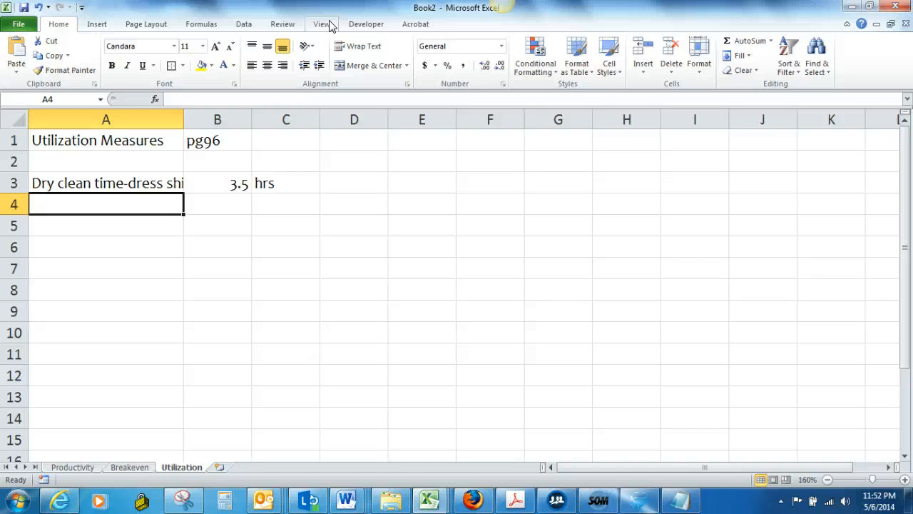
Enter 'Value added time' with 110 and unit min/shirt in row 4.
text(Value)
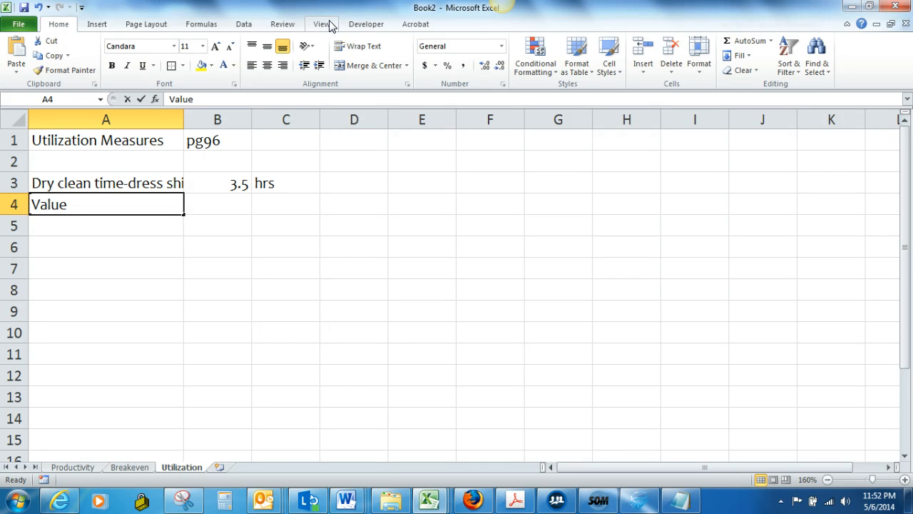
text(added time)
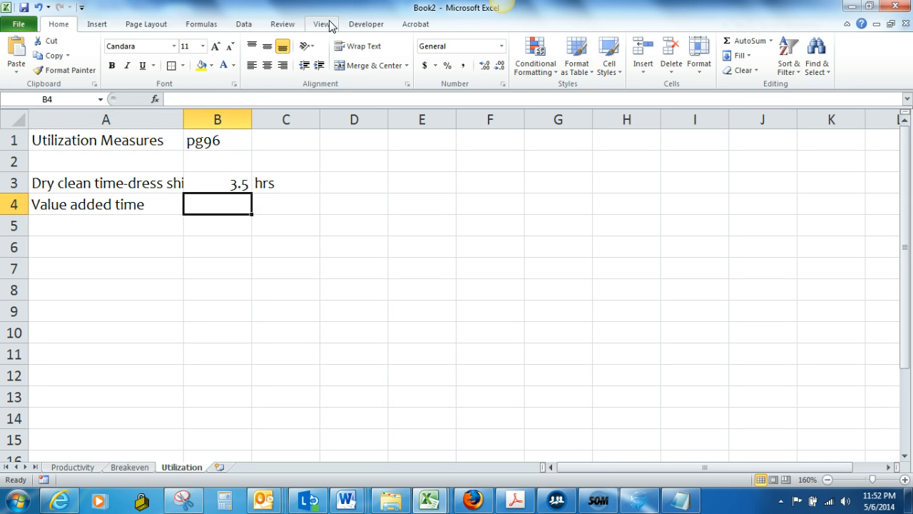
text(110)
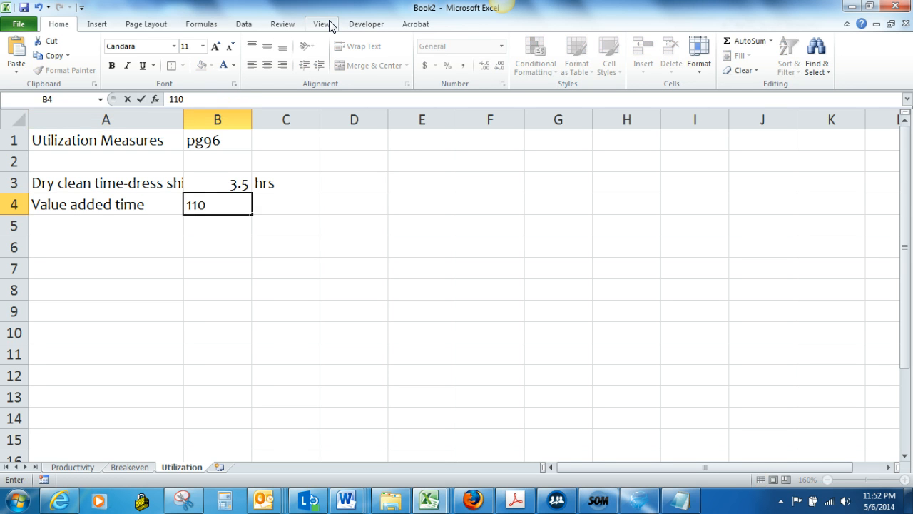
text(min)
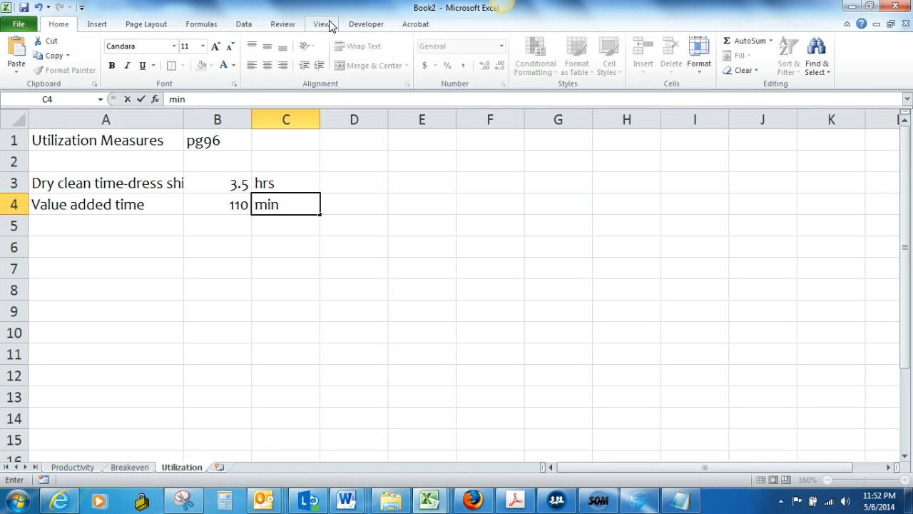
text(/shirt)
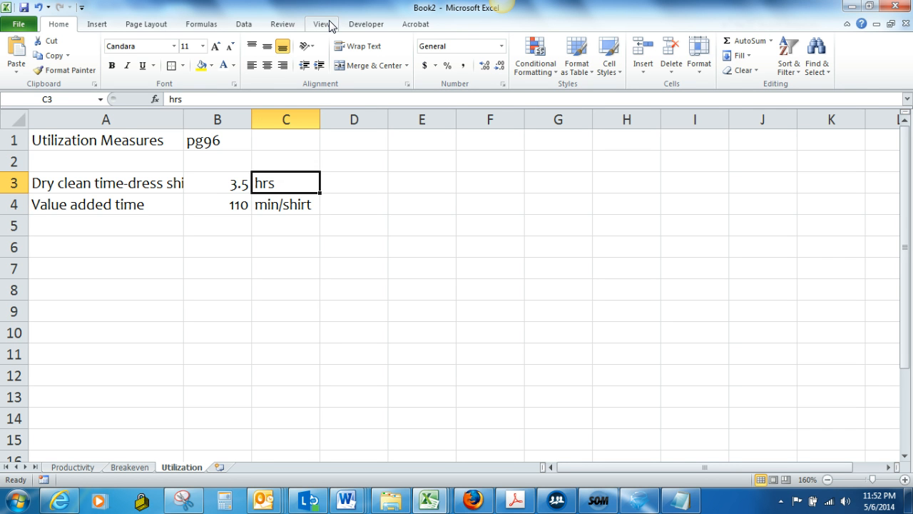
click(216, 183)
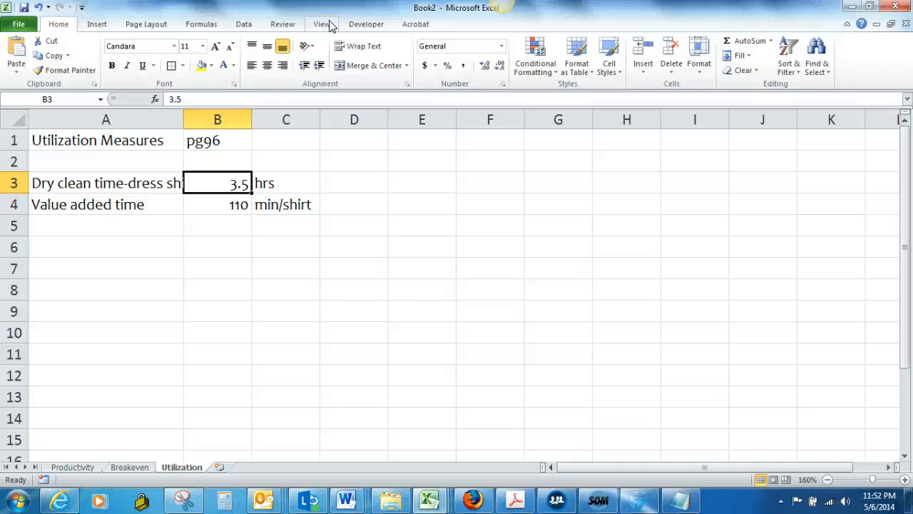
Change the dry clean time in B3 to 210 and its unit in C3 to min.
text(210)
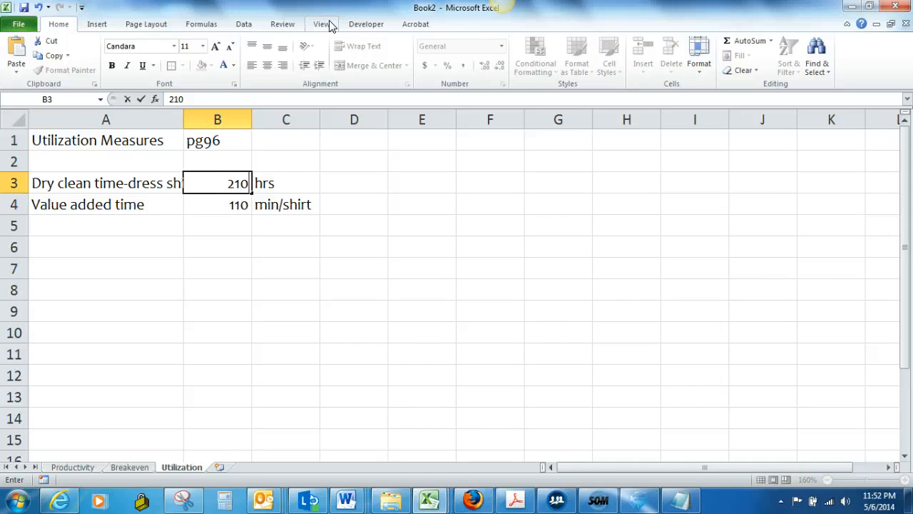
click(286, 183)
text(min)
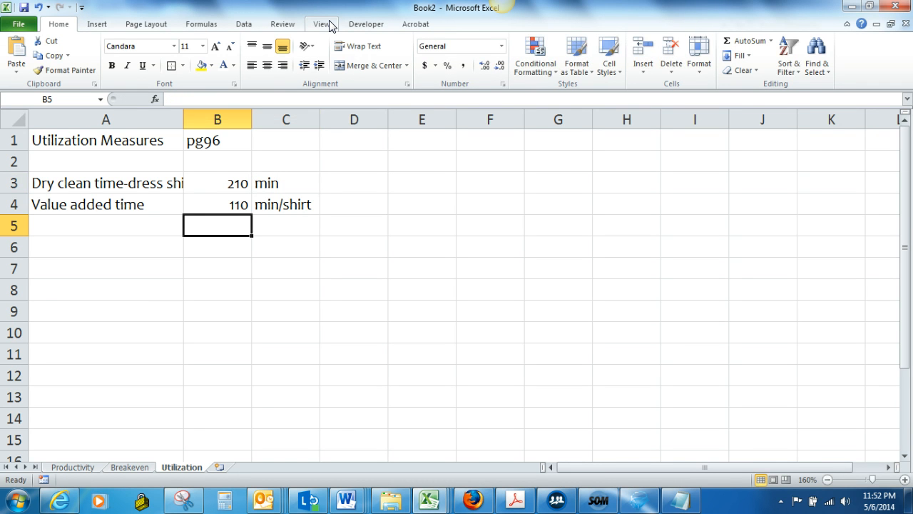
click(105, 225)
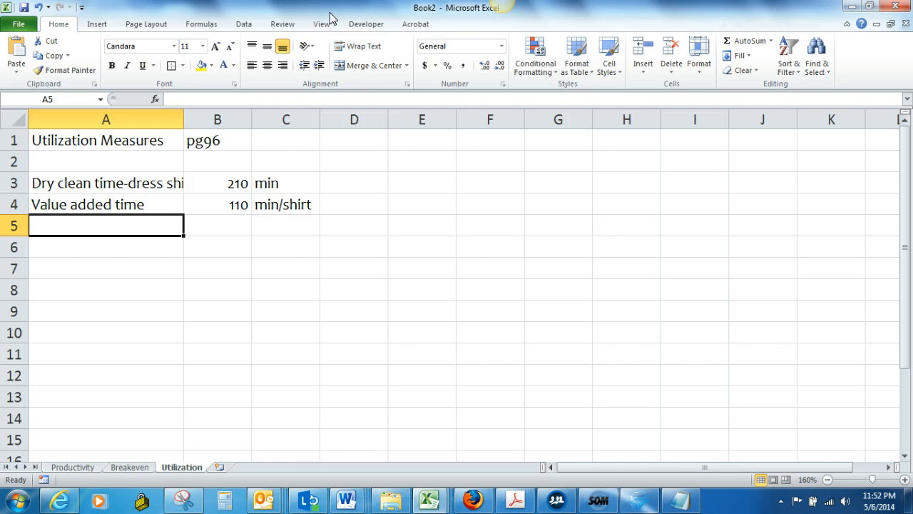
mouse_move(339, 7)
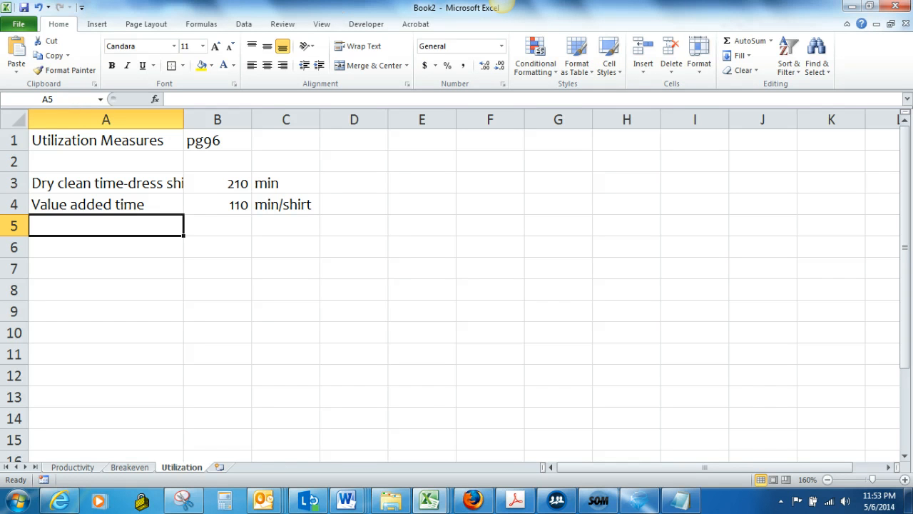
Add a Workday row of 7 hrs in row 5.
text(Workda)
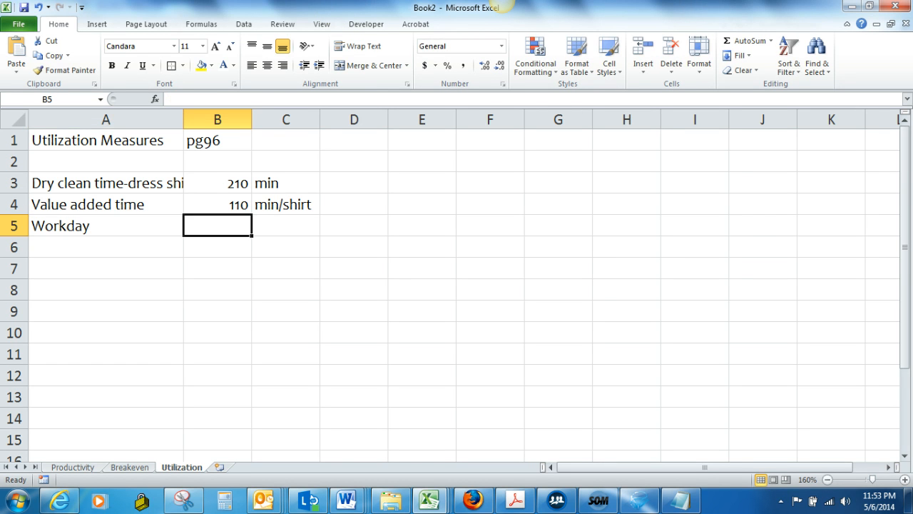
text(y)
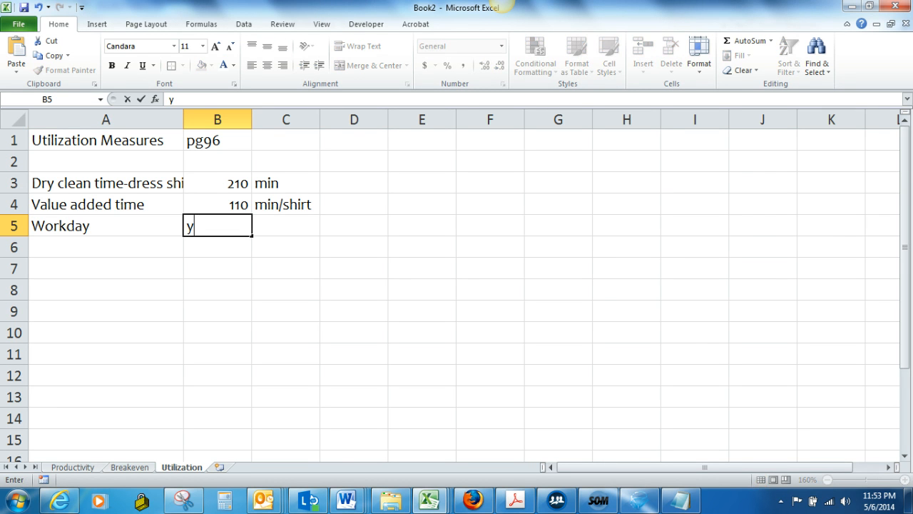
text(7)
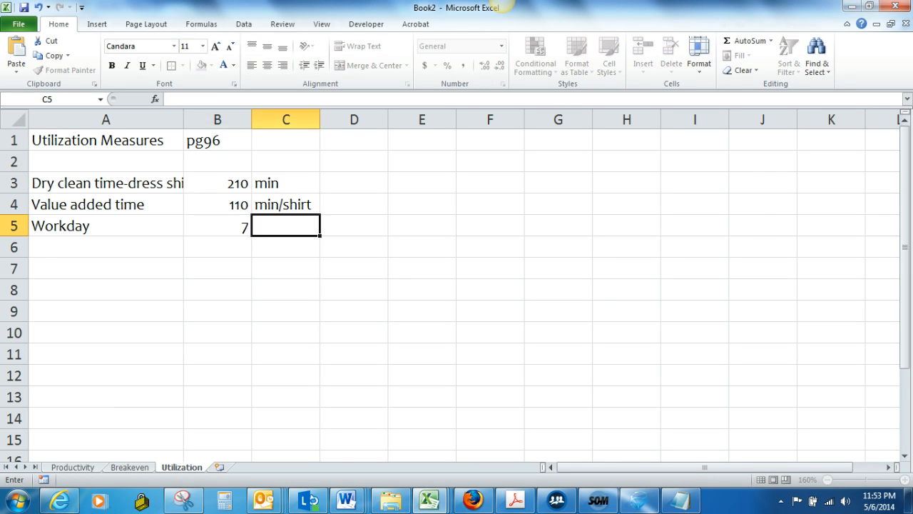
text(hrs)
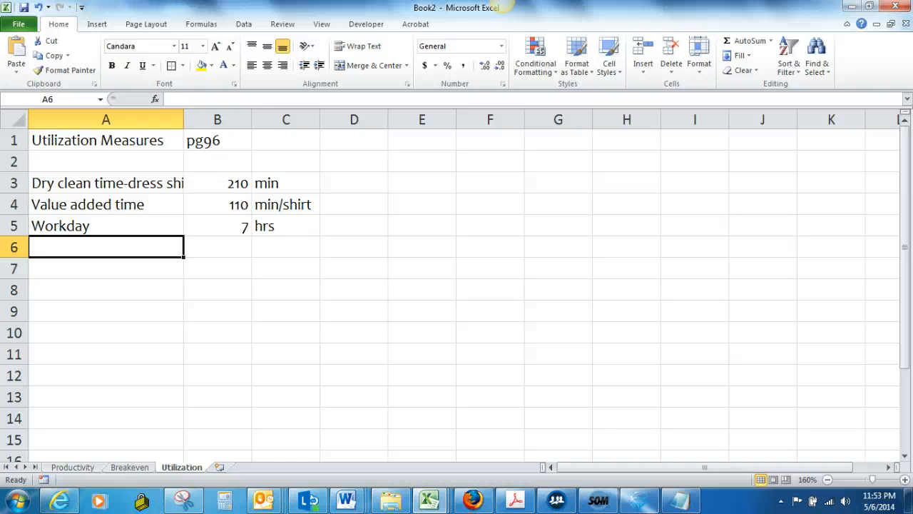
Add an Hours worked row of 5.5, correcting the mistyped value.
text(Hrs Work)
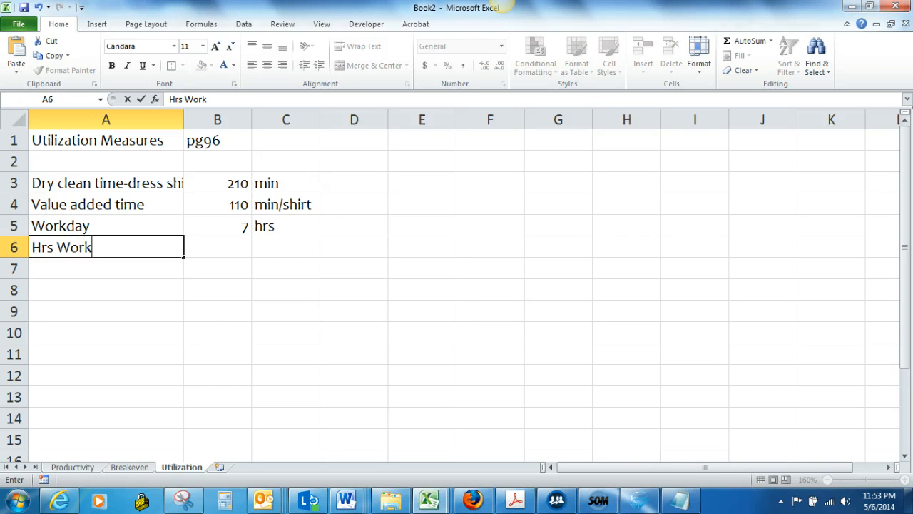
text(ed)
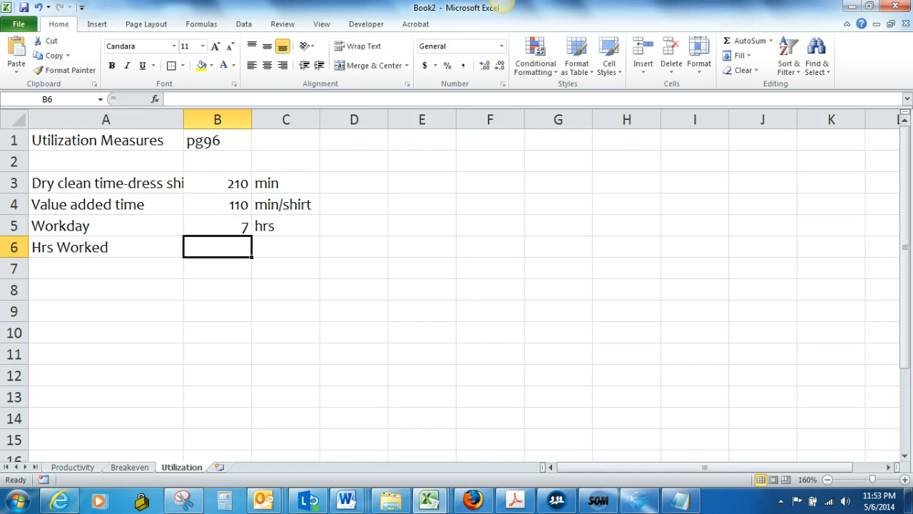
text(5.15)
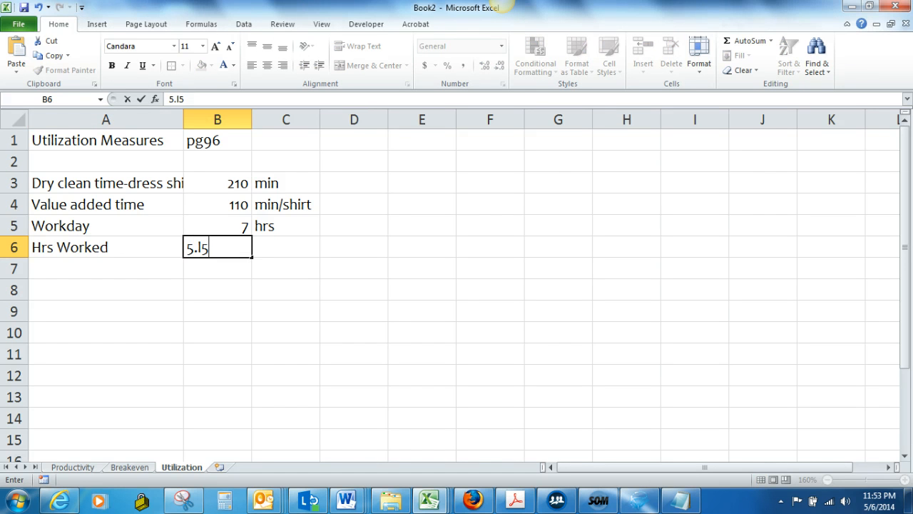
key(BackSpace)
text(hrs)
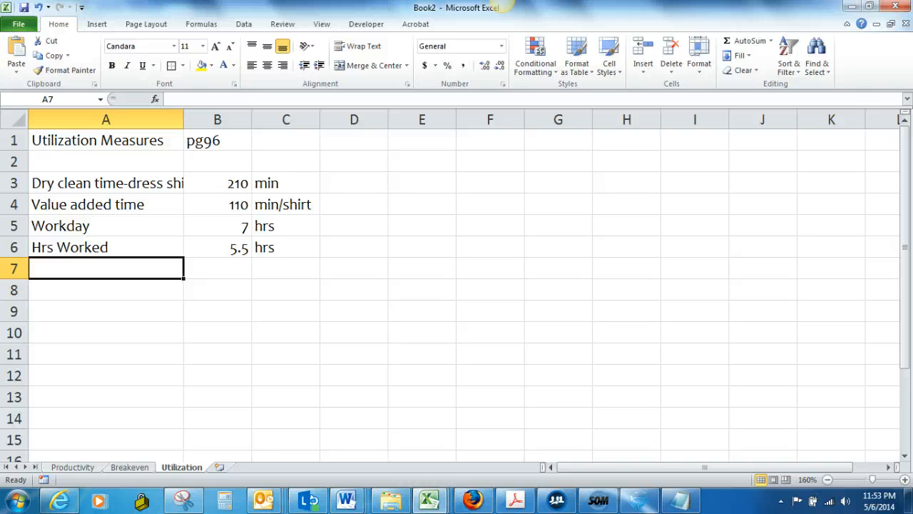
Enter Labor Utilization at 75% in row 7, annotated as industry avg.
text(Labor Unt)
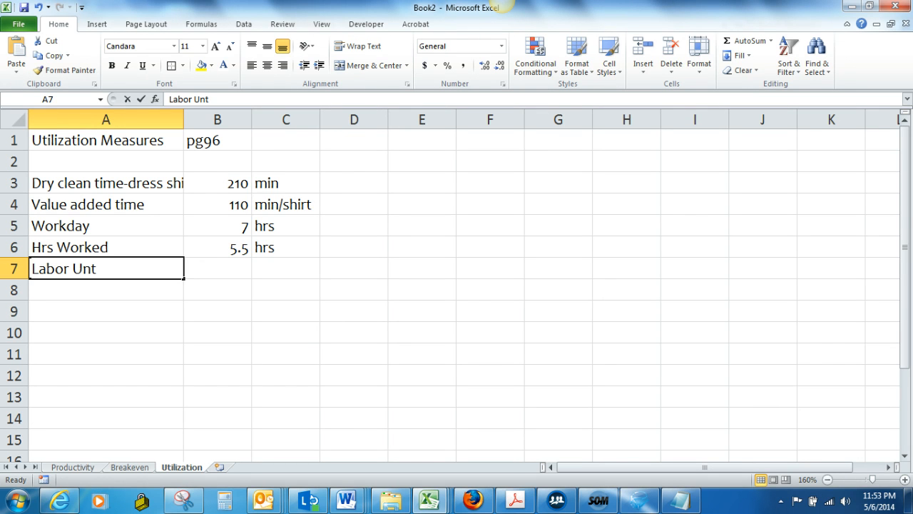
key(Backspace)
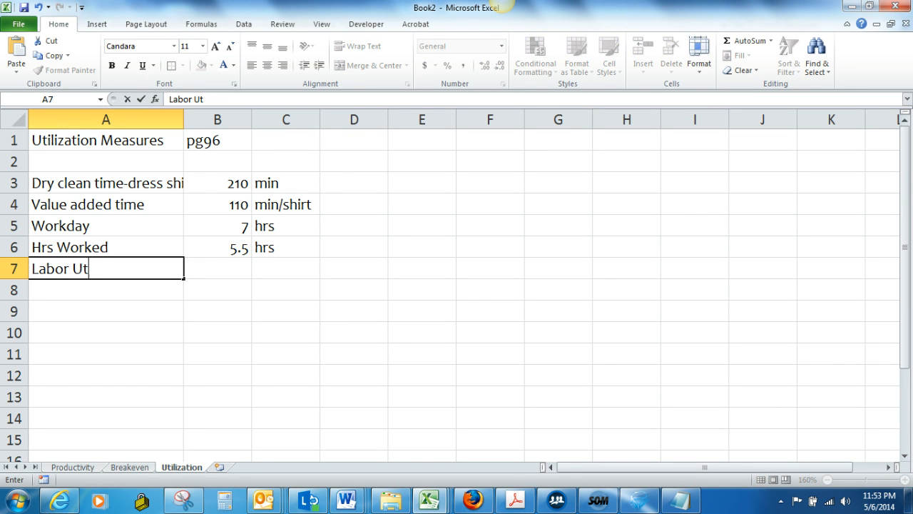
text(ilization)
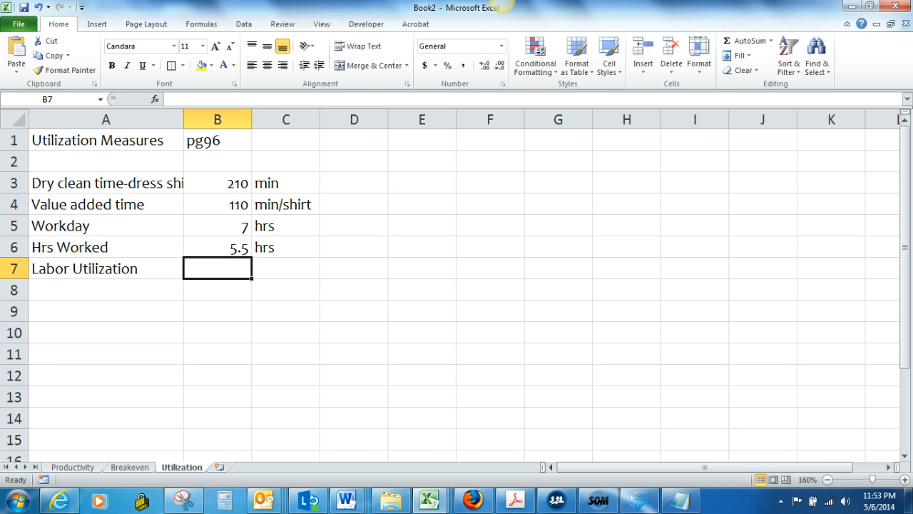
text(75%)
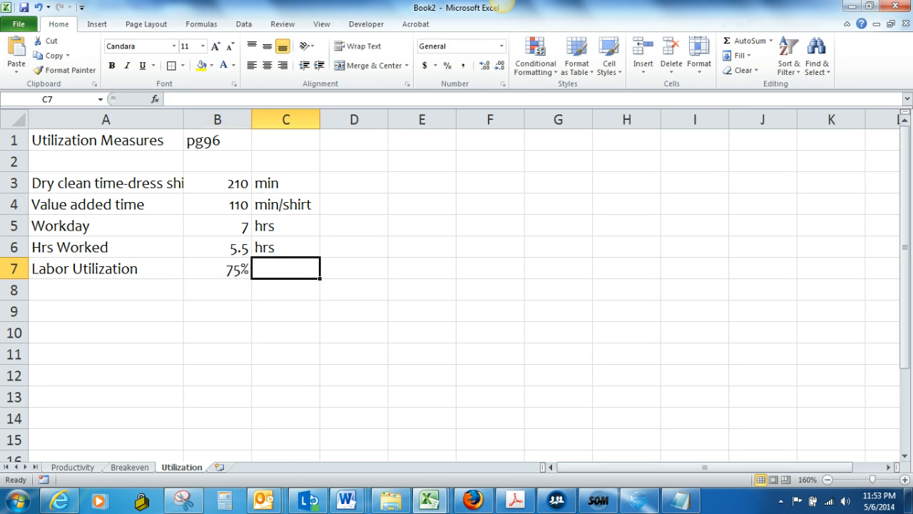
text(U)
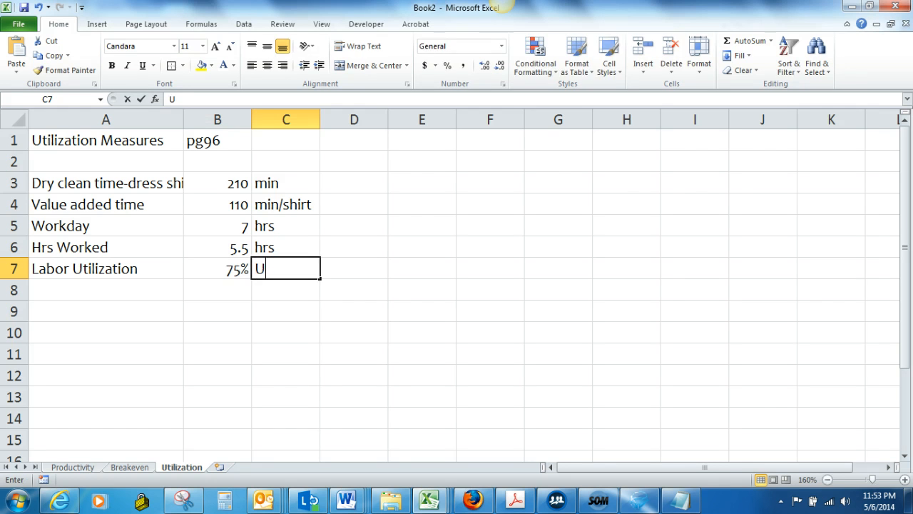
text(industry avg)
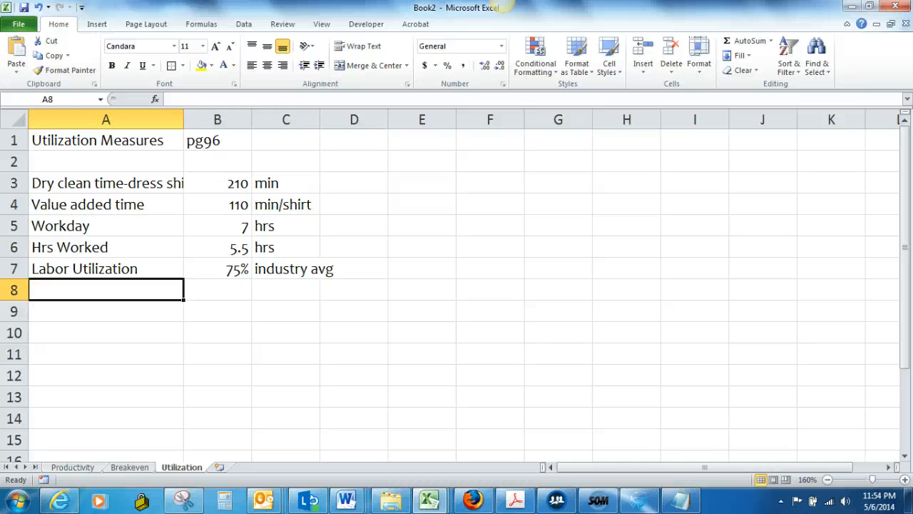
Enter an Efficiency row with 25 in row 8, then relabel A8 as Standard.
text(Effic)
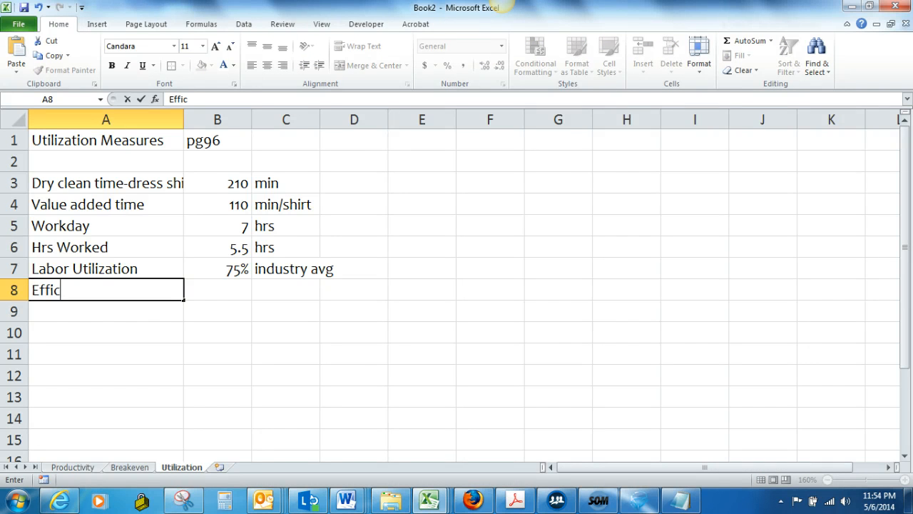
text(iency Rate)
click(218, 290)
text(3)
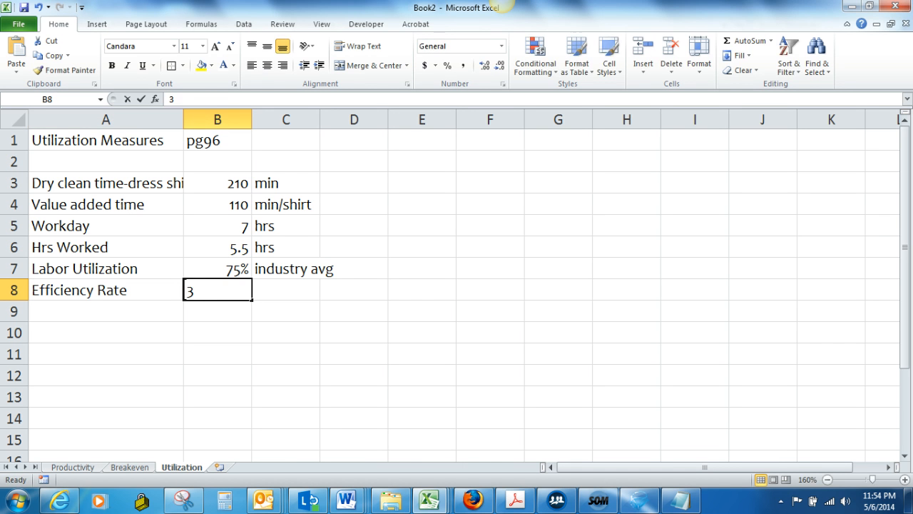
text(25)
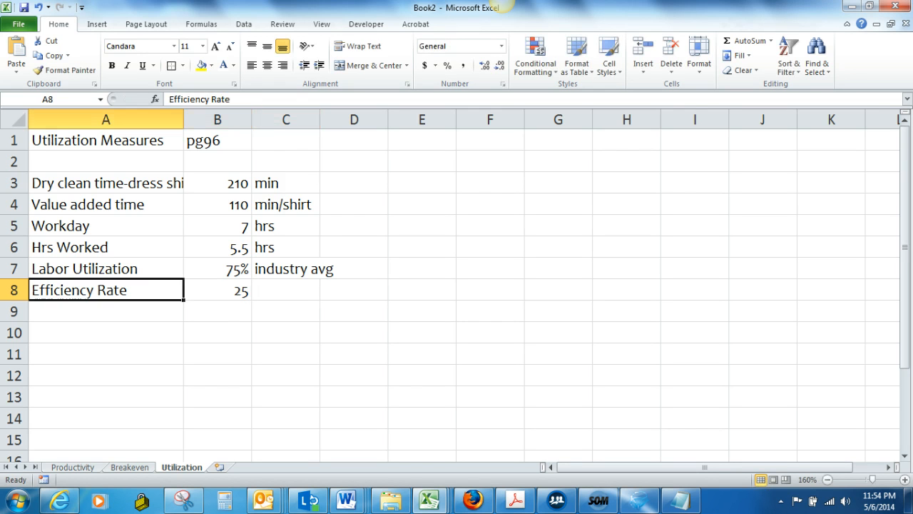
text(Standard)
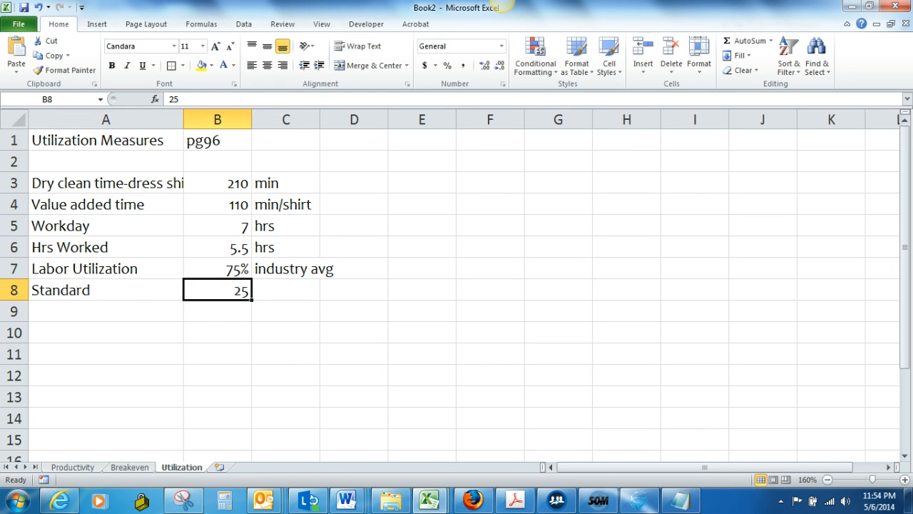
Enter shirts/day as the row 8 unit and start relabelling A8 'Dry clearer'.
text(shir)
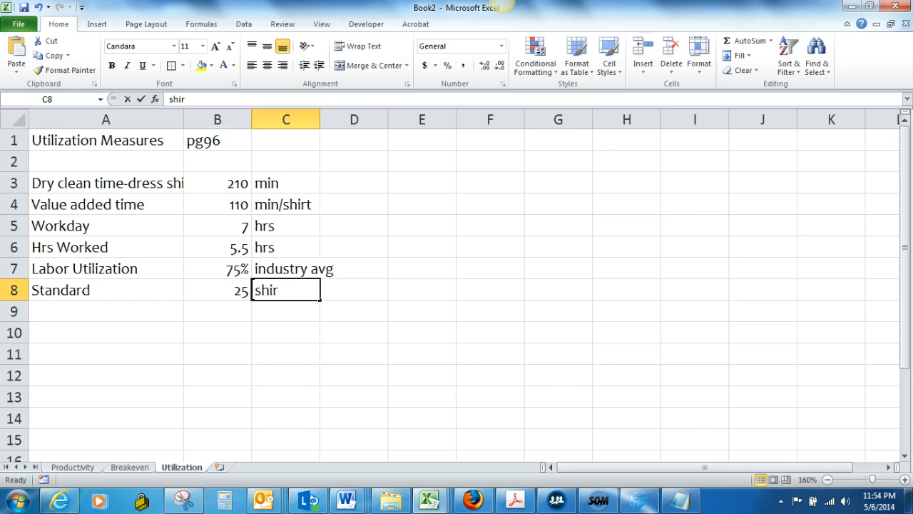
text(tss)
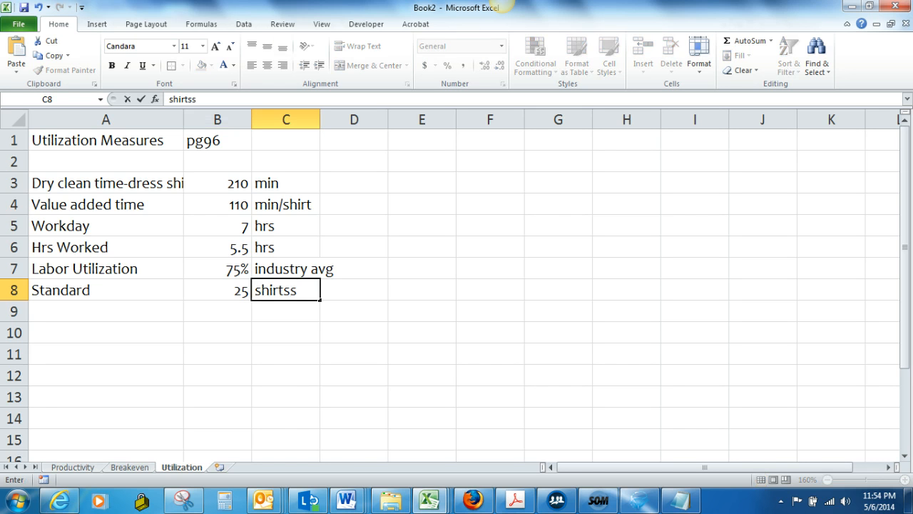
key(Backspace)
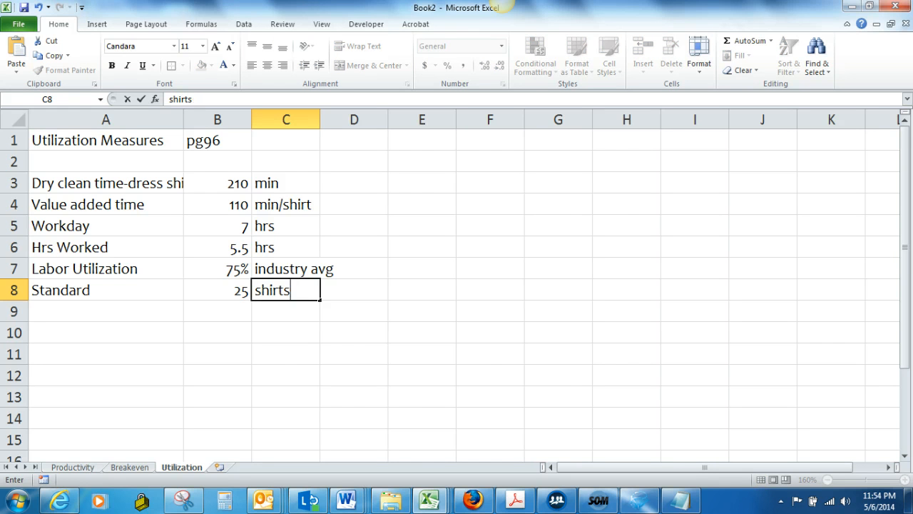
text(/da)
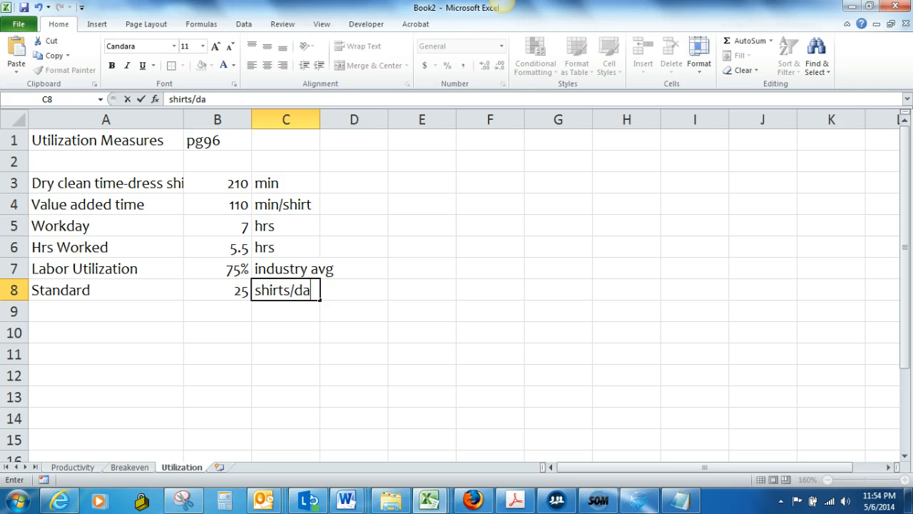
key(enter)
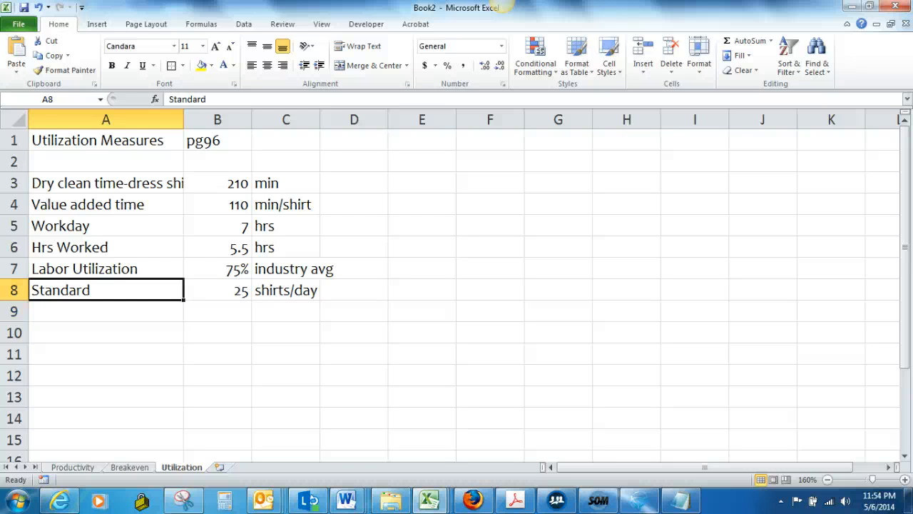
text(Dry clean time-dress shirt)
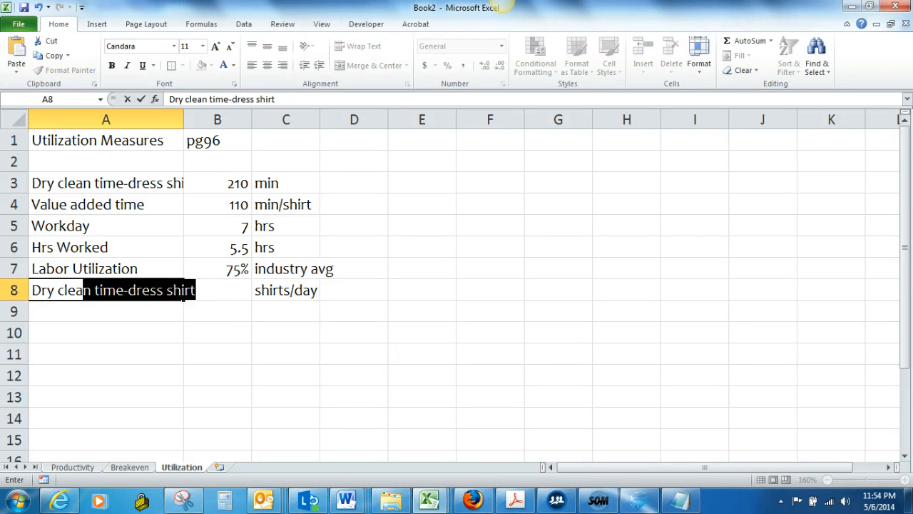
text(Dry clearer)
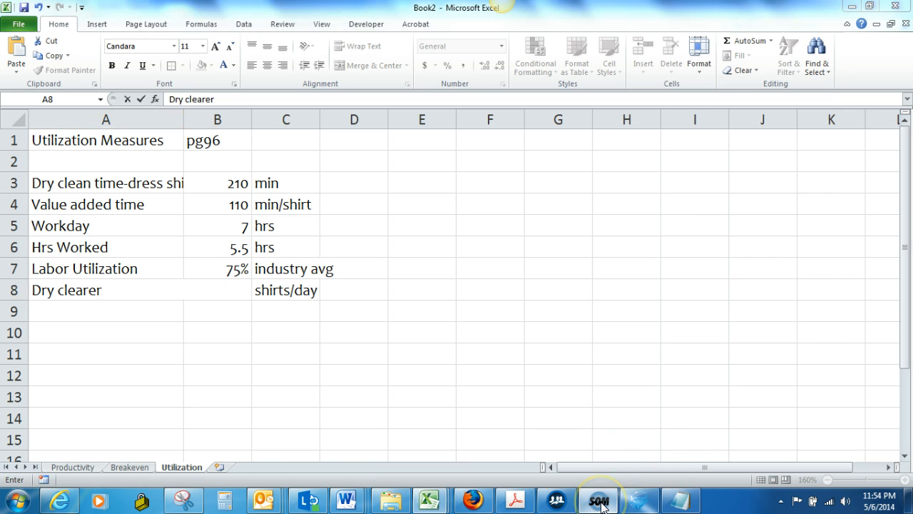
click(598, 499)
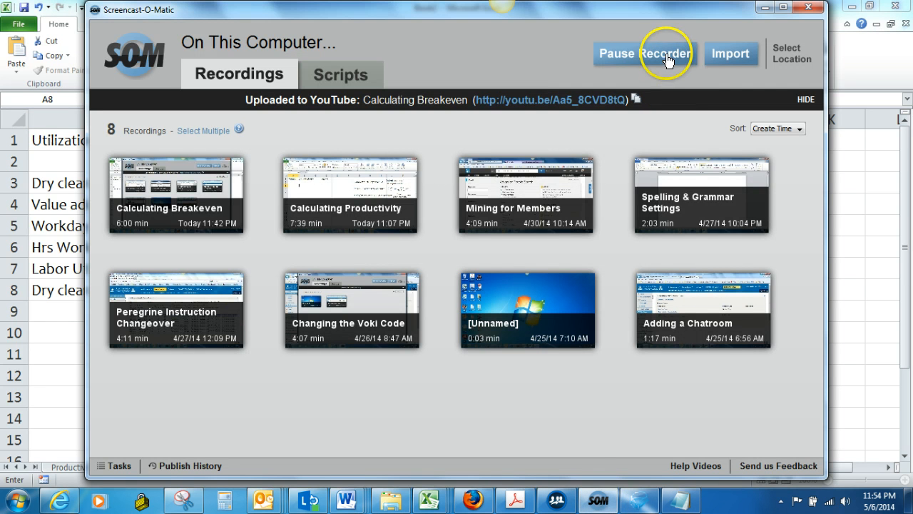
mouse_move(382, 197)
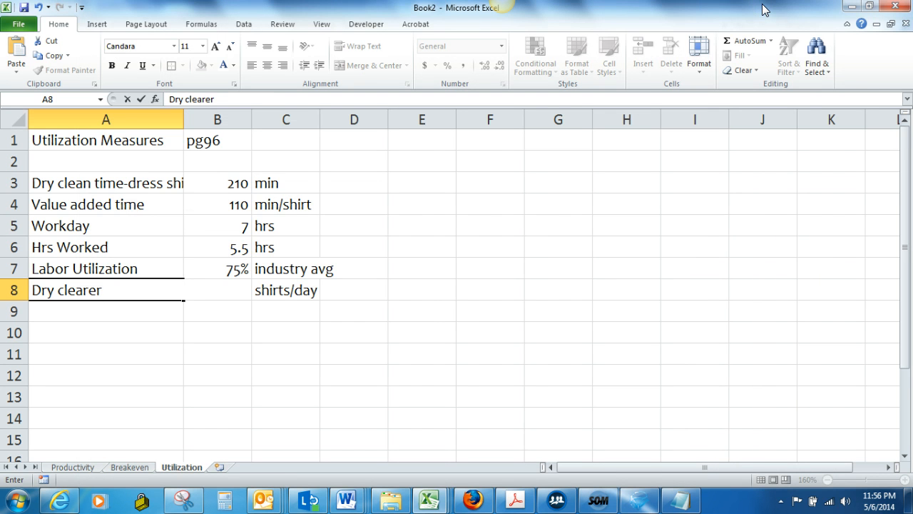
Correct the row 8 label to Dry cleaner with a rate of 25.
key(BackSpace)
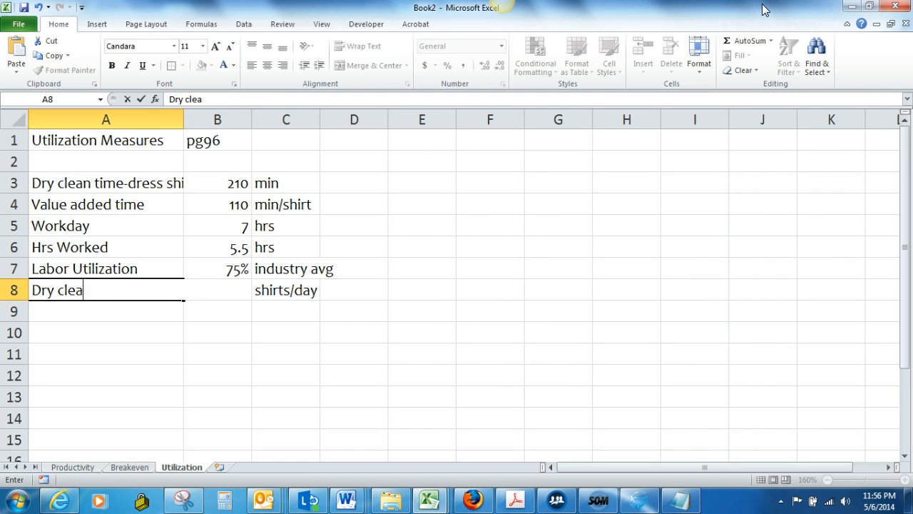
text(ner)
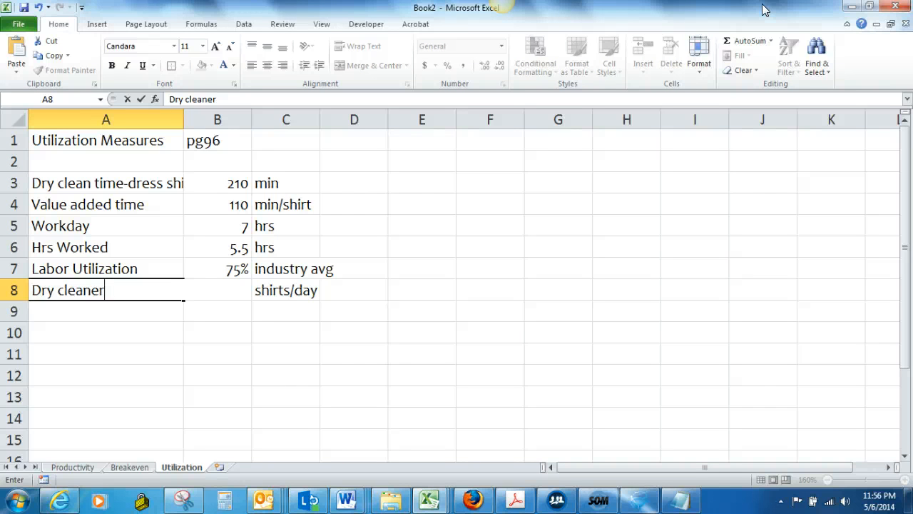
text(25)
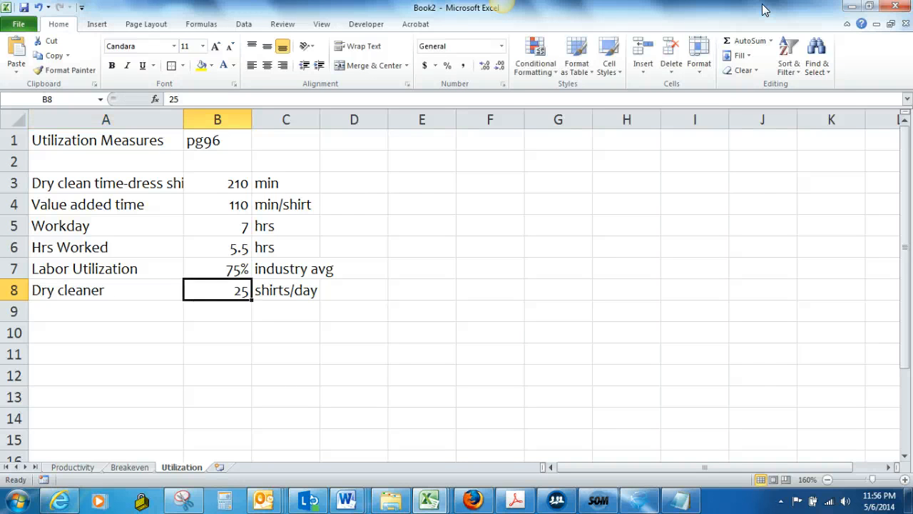
Add a Standard row in row 9 with 28 shirts/day.
click(106, 310)
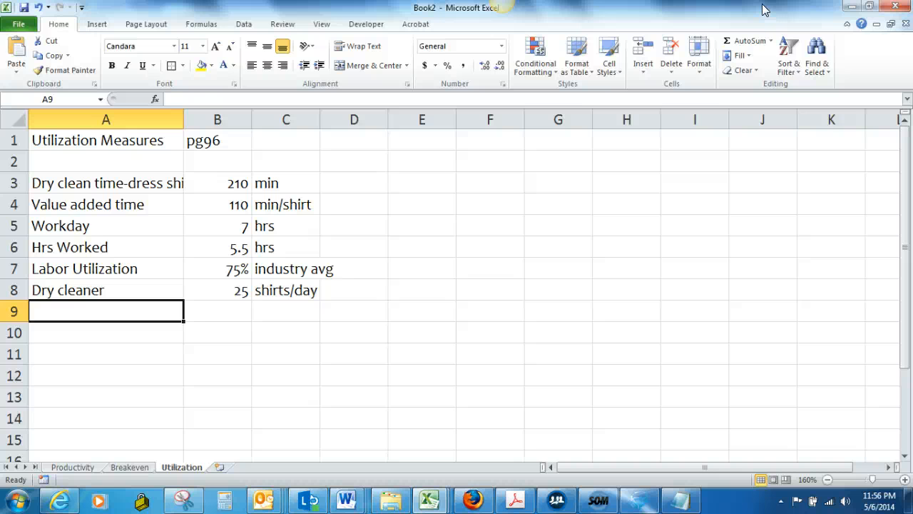
text(Standard)
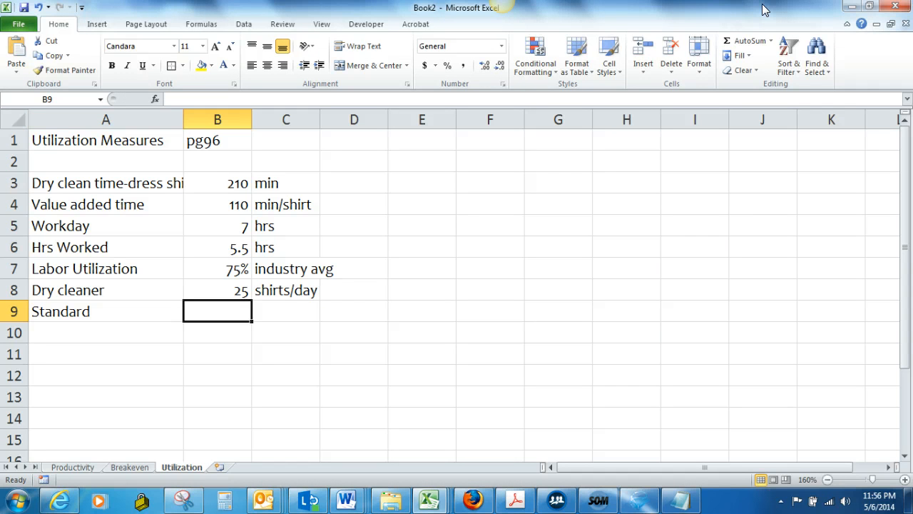
text(28)
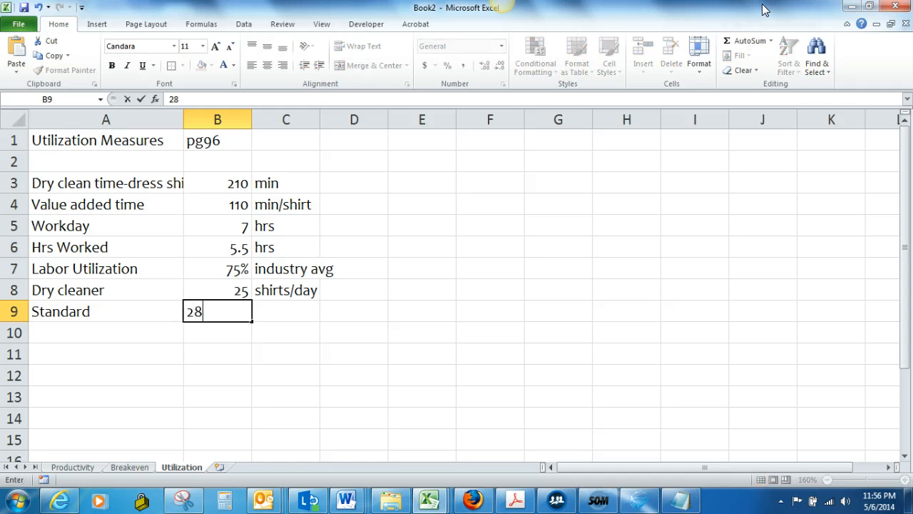
key(Tab)
text(shirts/day)
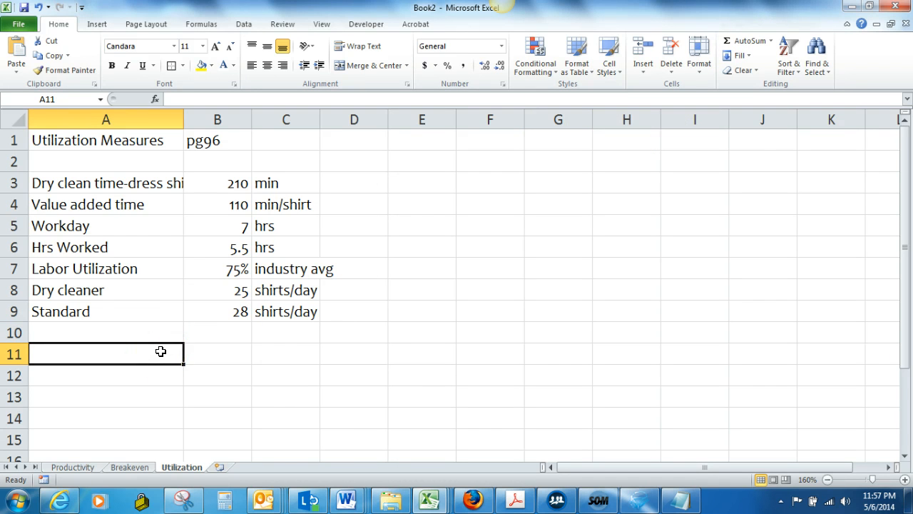
Label rows 11 and 12 Throughput time and Valueadded time.
text(Threo)
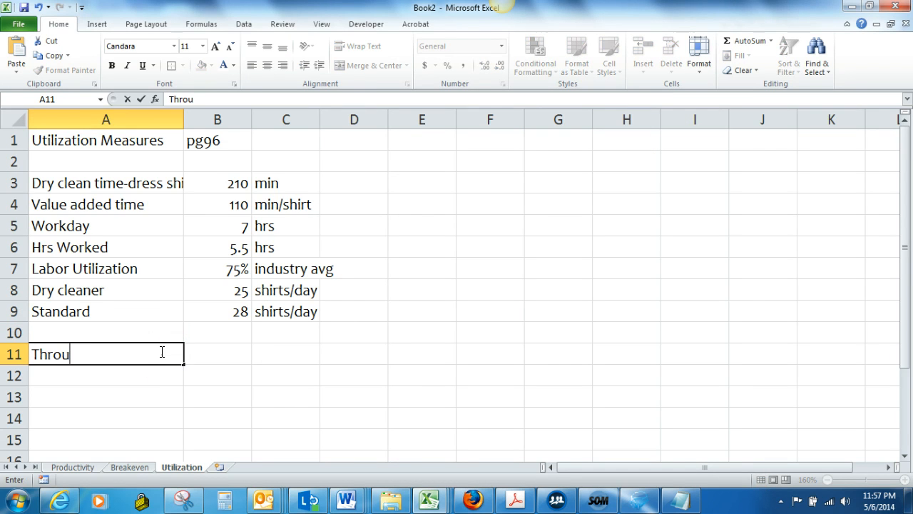
text(ghput time)
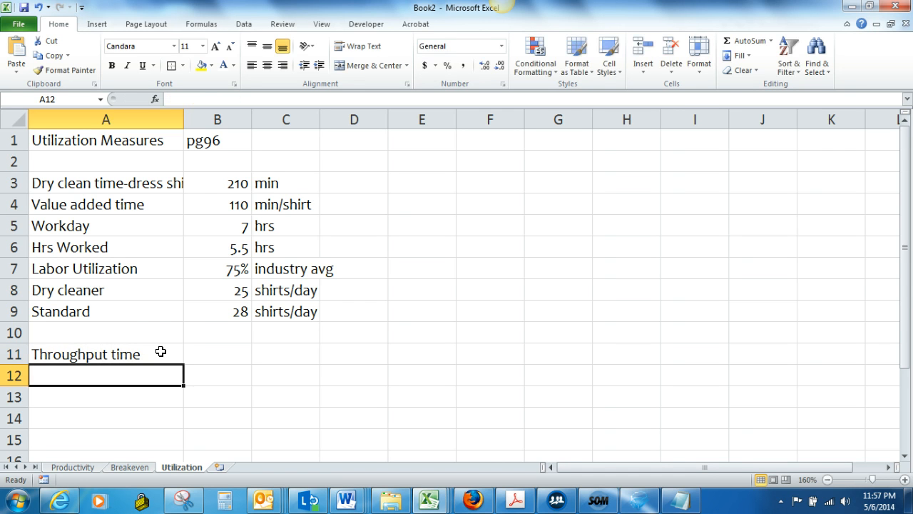
text(Value)
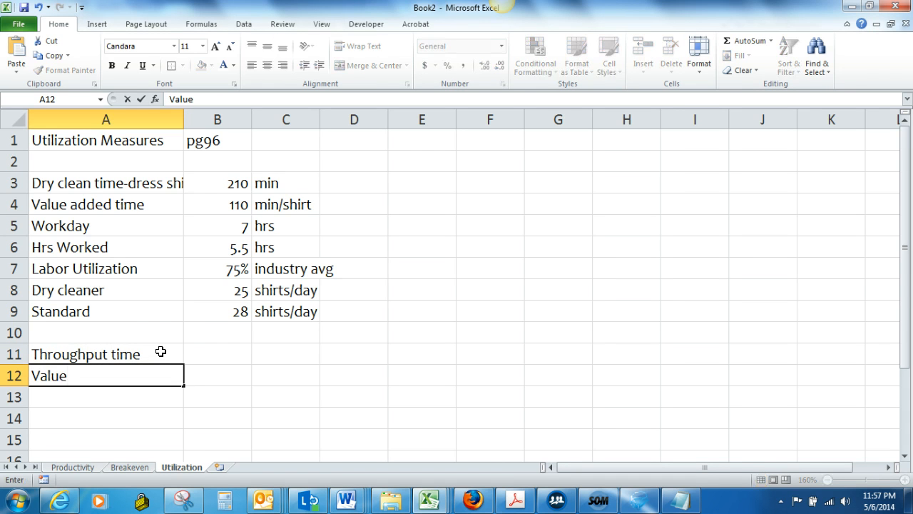
text(added)
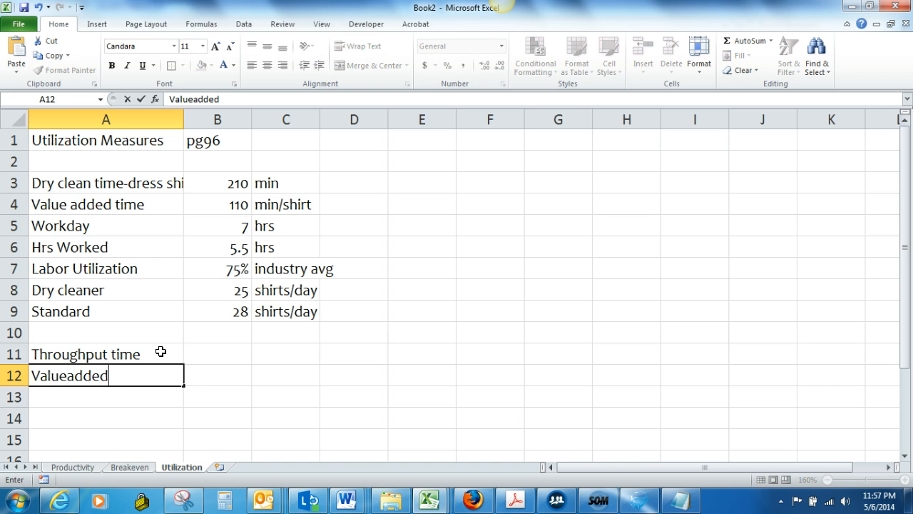
text(time)
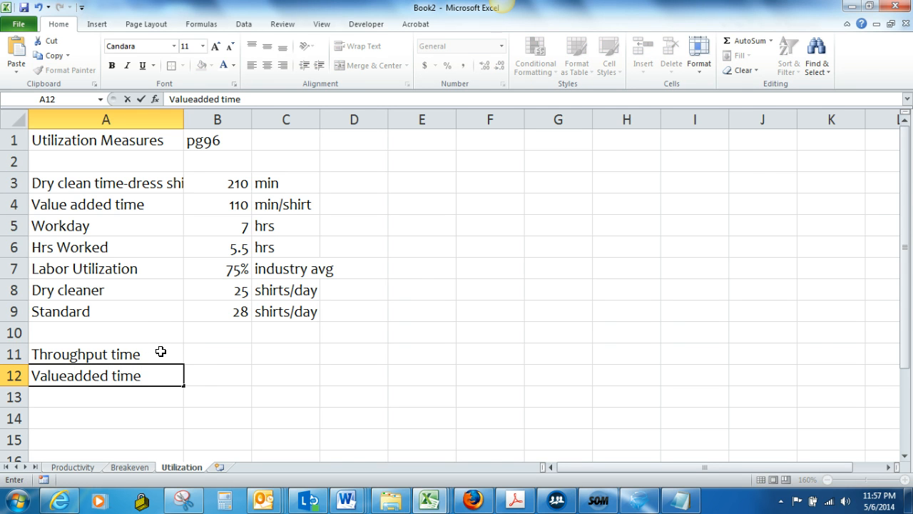
Enter 210 for throughput time and 110 for value-added time.
click(216, 353)
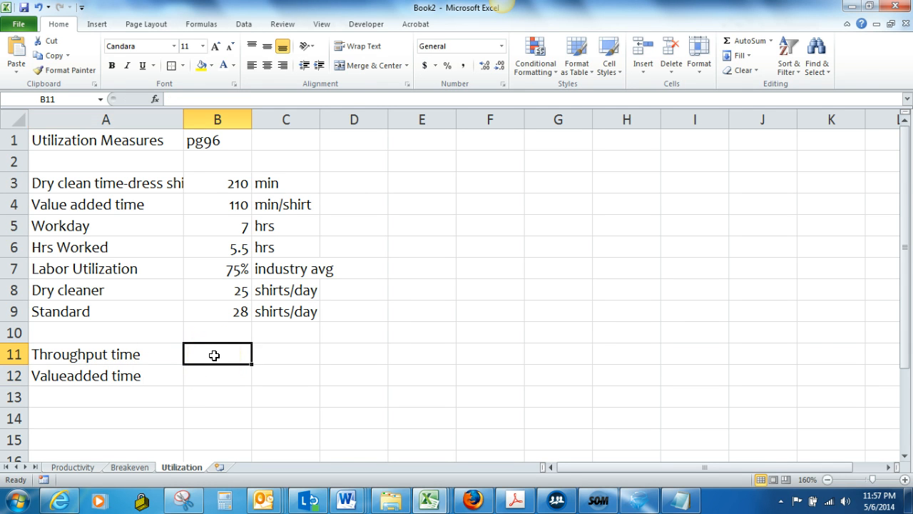
text(210)
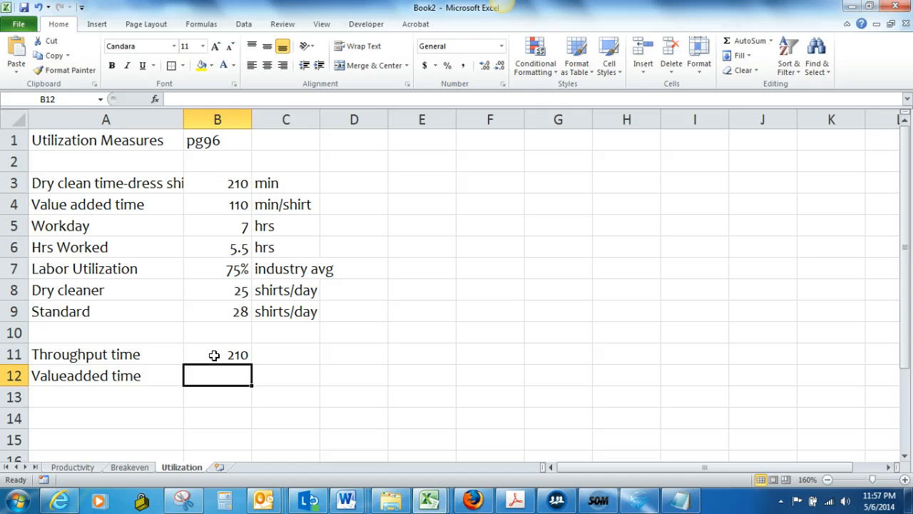
text(110)
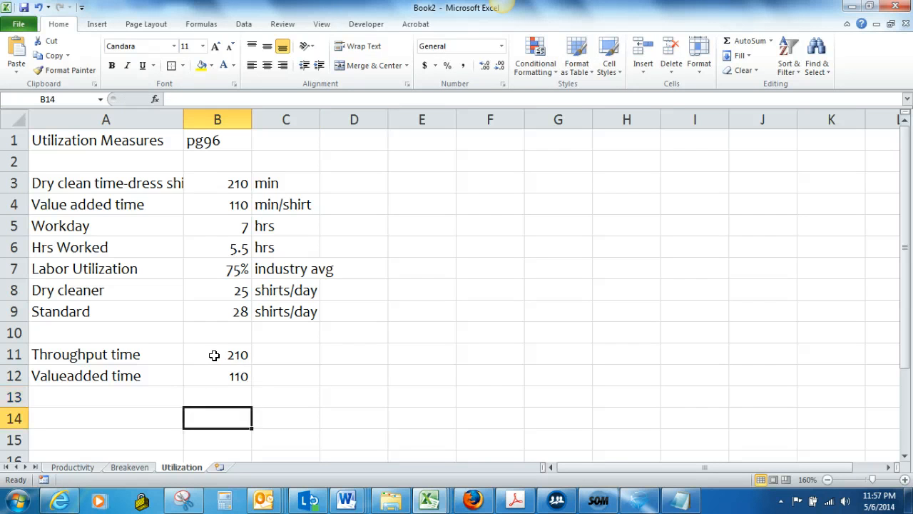
click(105, 417)
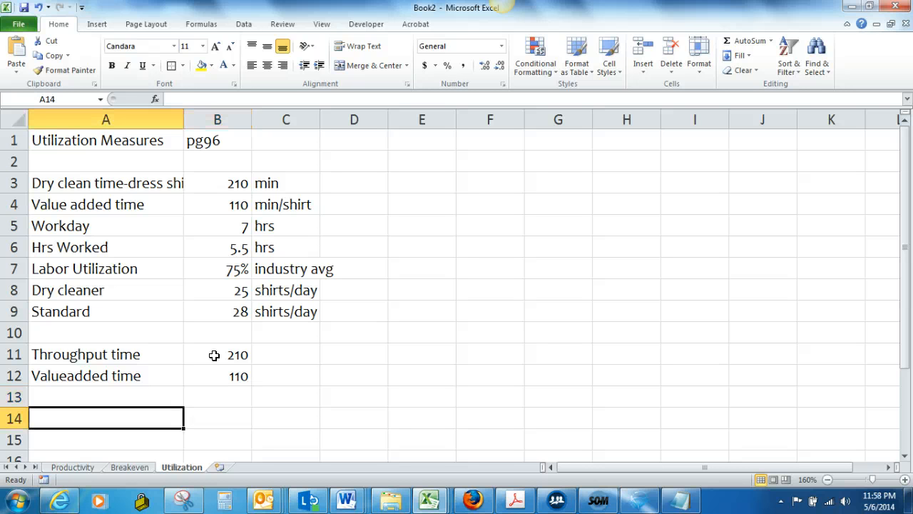
Label A13 Process velocity and compute =B11/B12 in B13, giving 1.90909.
text(Process ve)
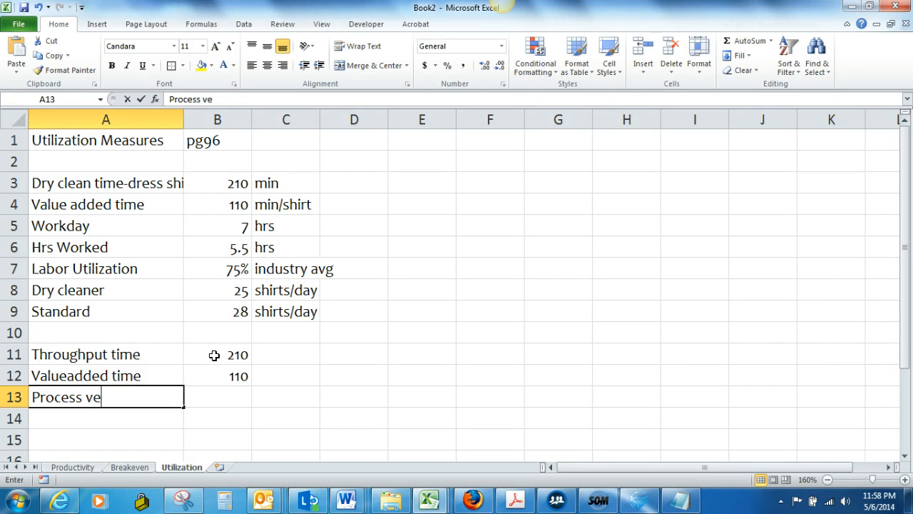
text(locity)
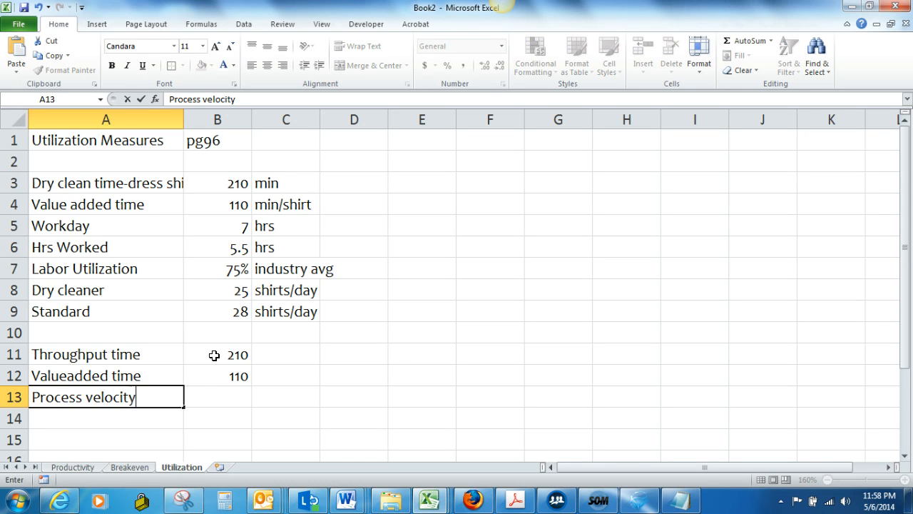
text(=B11)
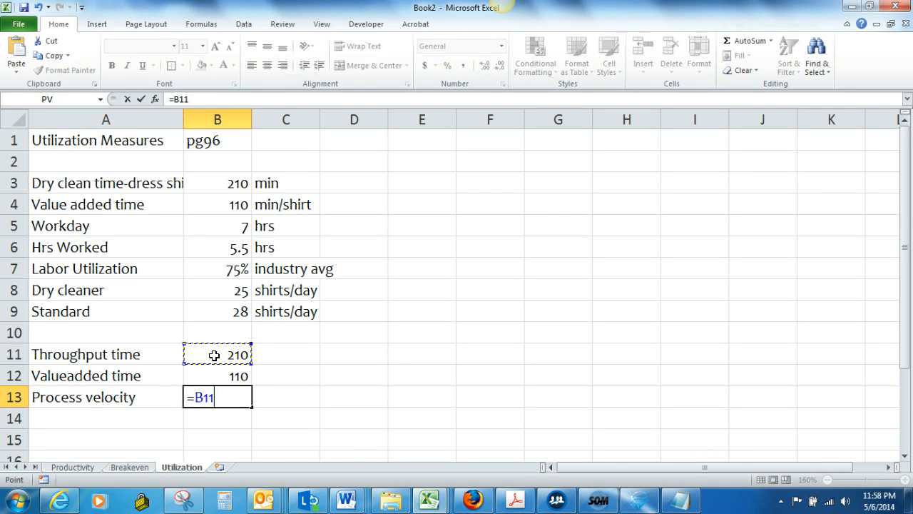
text(/)
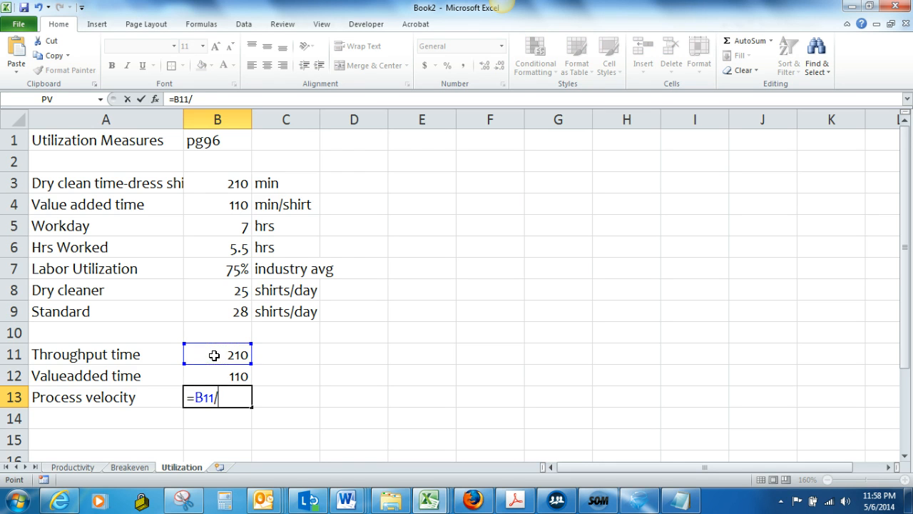
click(217, 374)
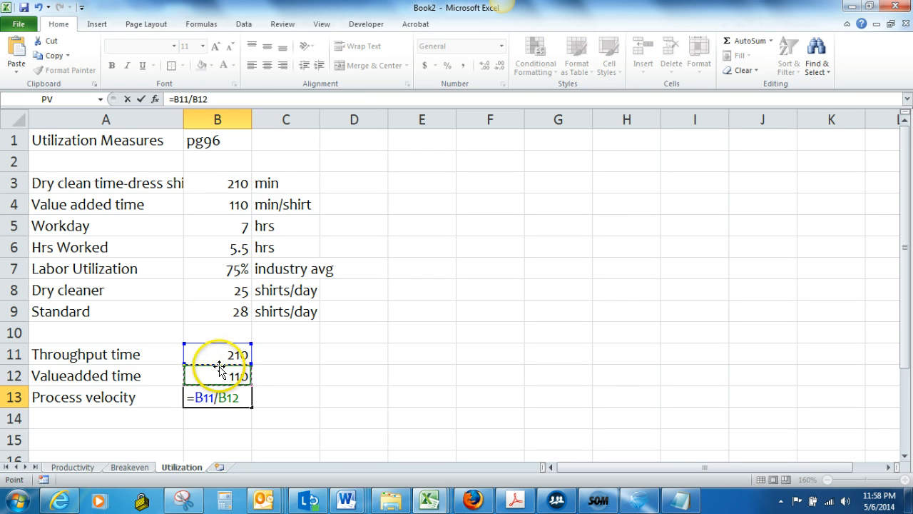
key(enter)
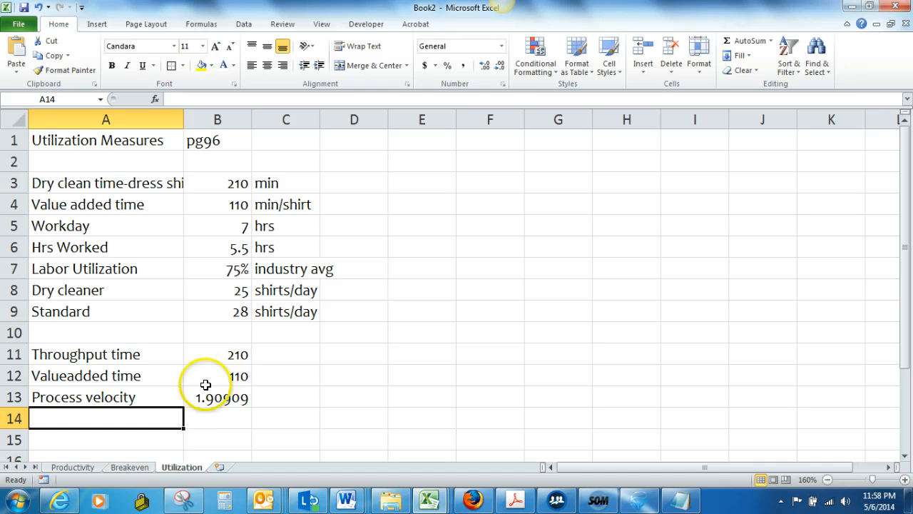
mouse_move(181, 428)
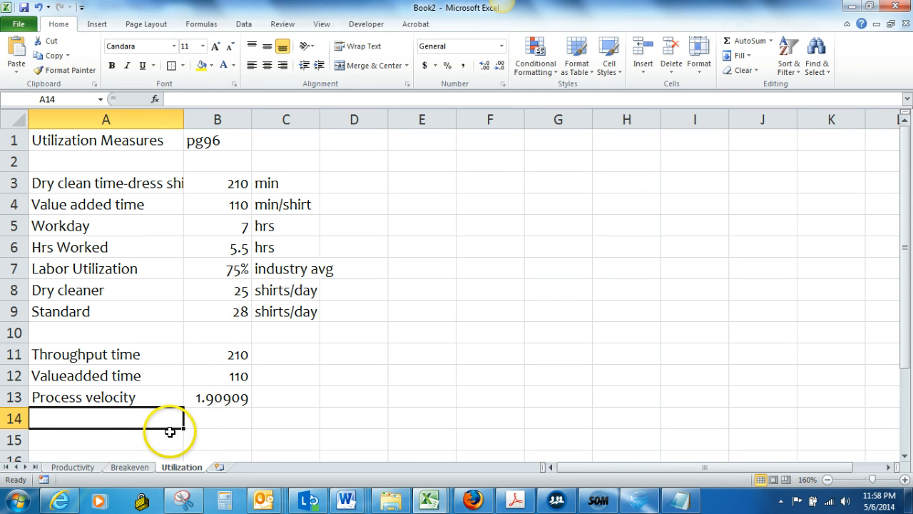
click(105, 439)
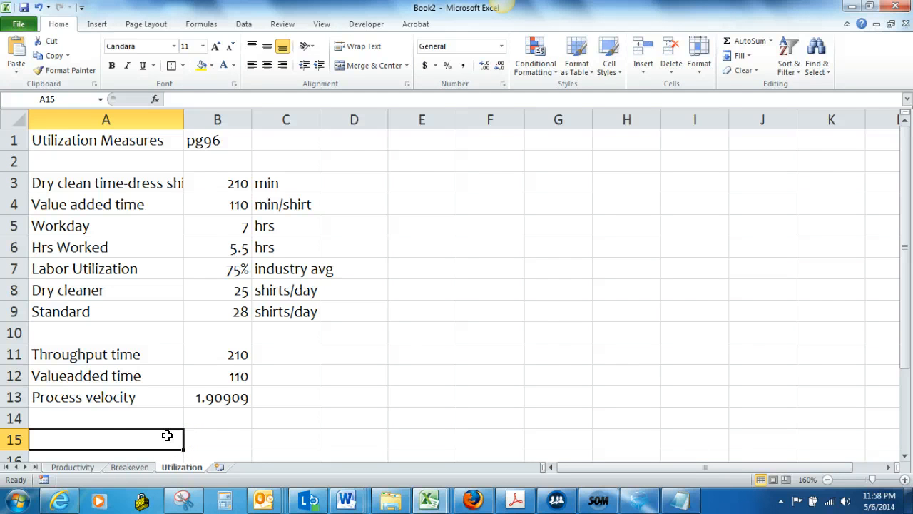
Enter Time worked 5.5 and Time avail to work 7 below Process velocity.
text(Time worked)
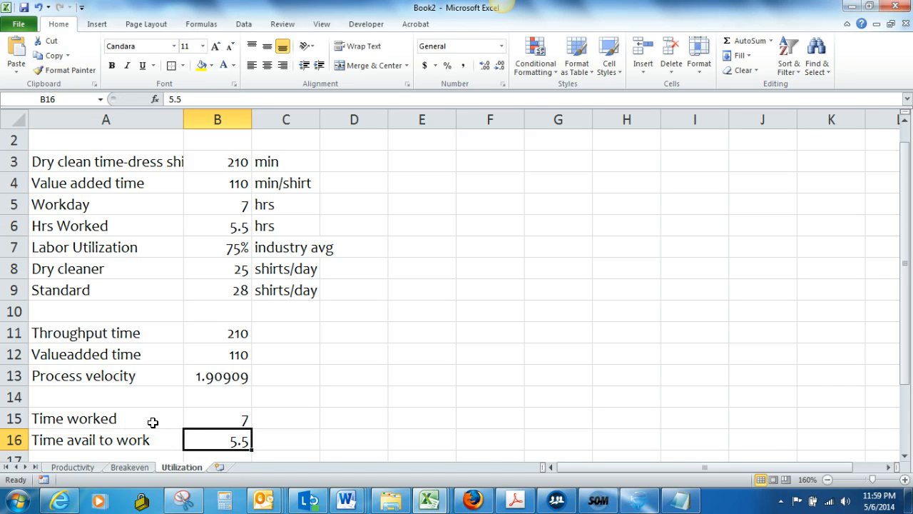
text(5.)
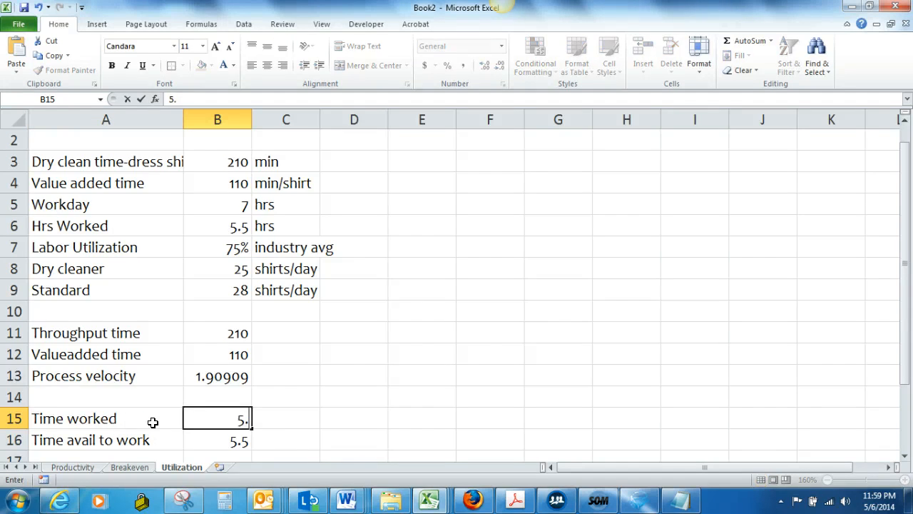
text(8)
click(217, 439)
text(7)
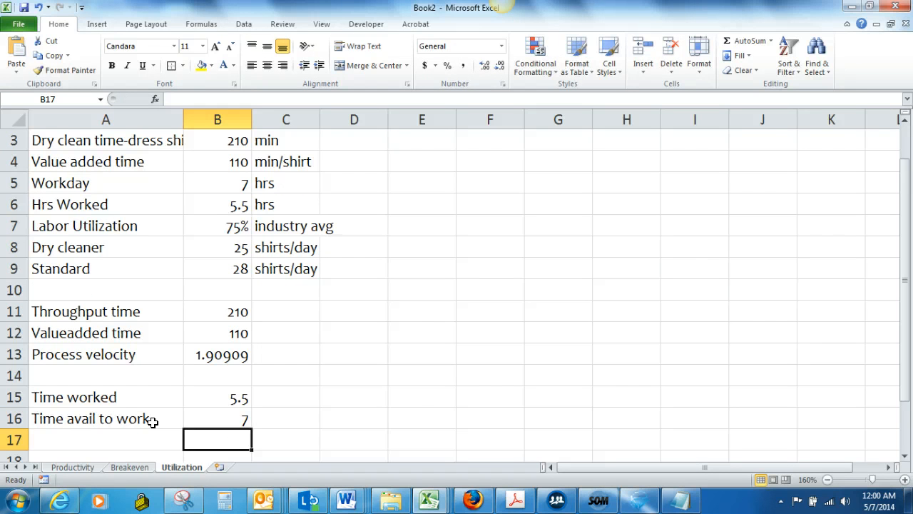
Add a Labor utilization row computing =B15/B16, formatted as a percentage showing 78.6%.
click(105, 440)
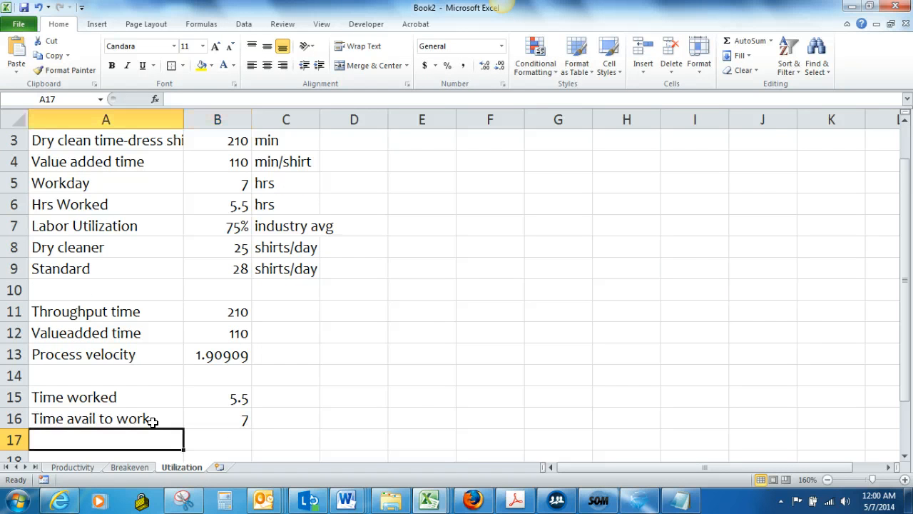
text(Labor ut)
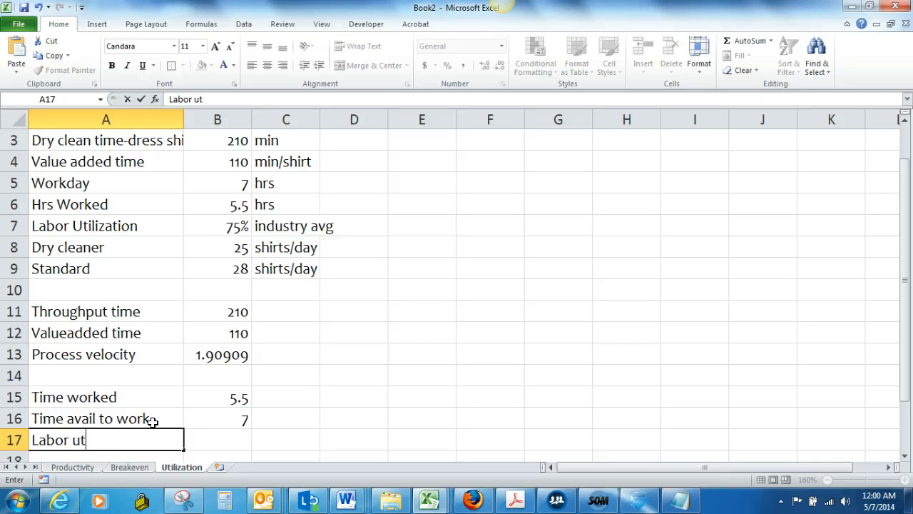
text(ilizati)
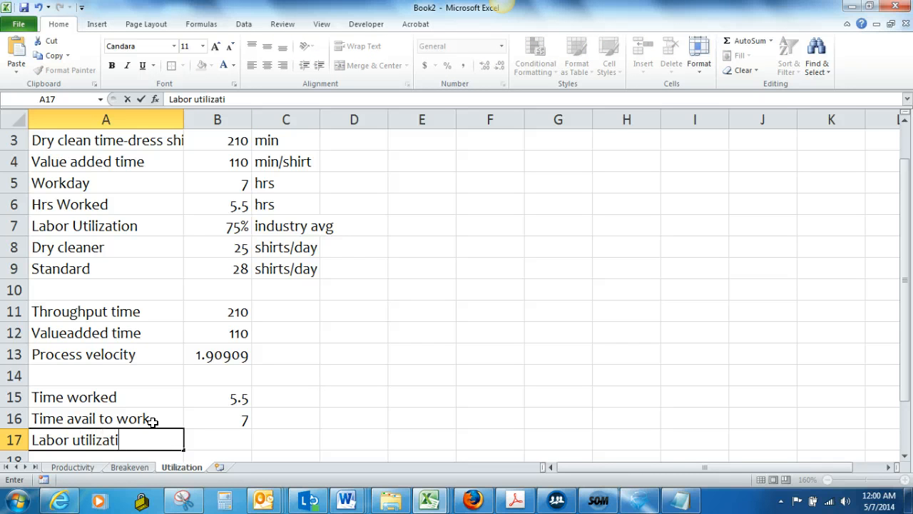
key(enter)
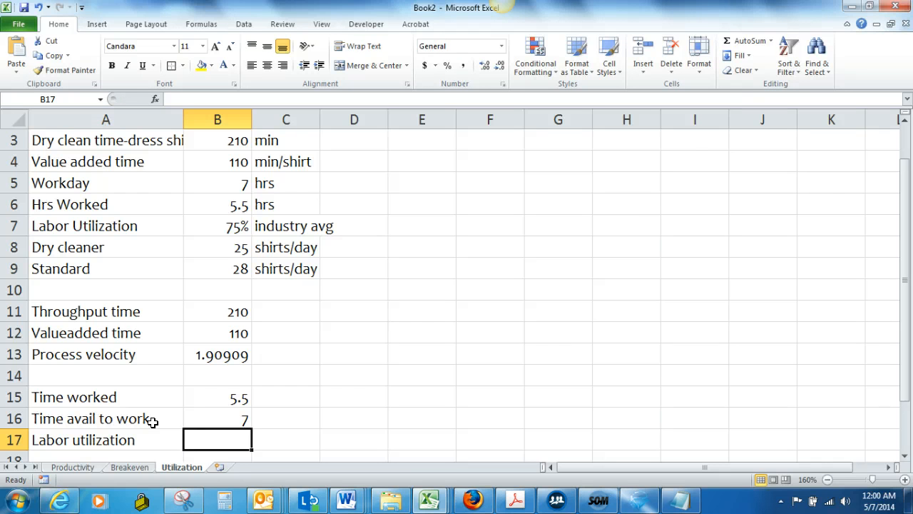
text(=B15/)
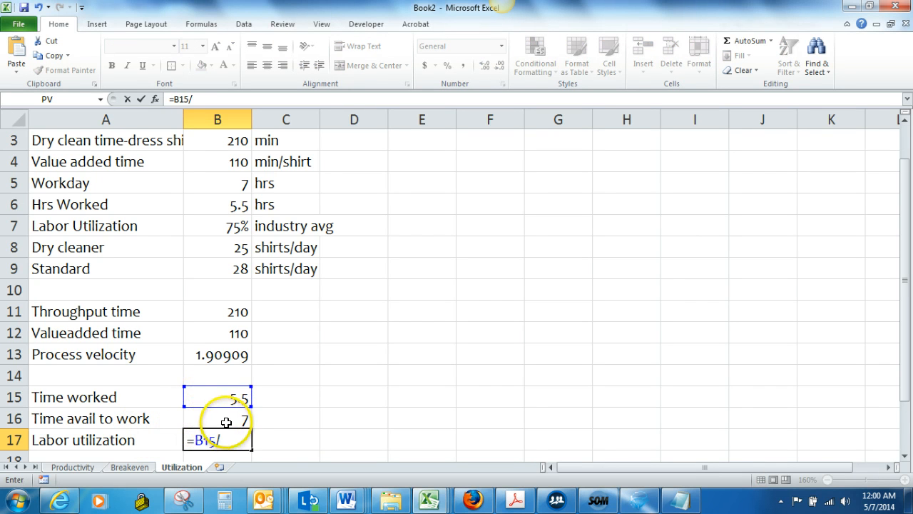
click(217, 418)
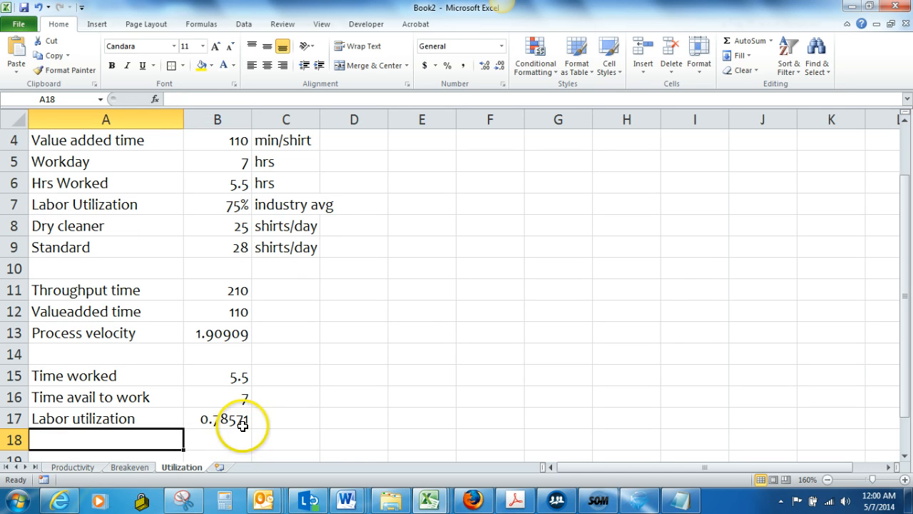
click(218, 418)
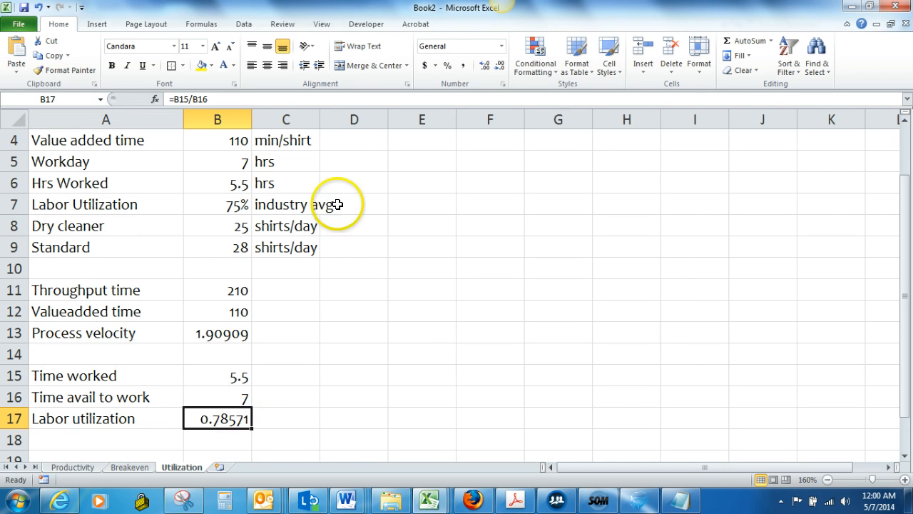
mouse_move(446, 66)
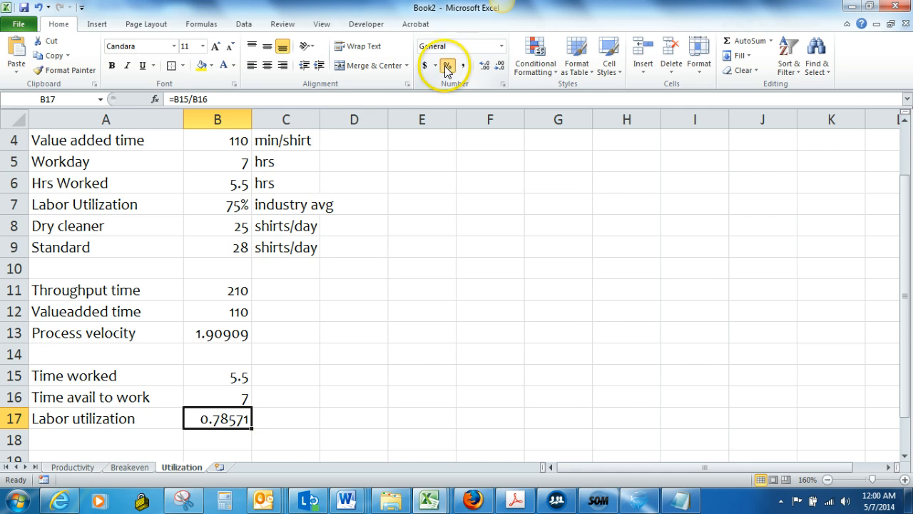
click(447, 65)
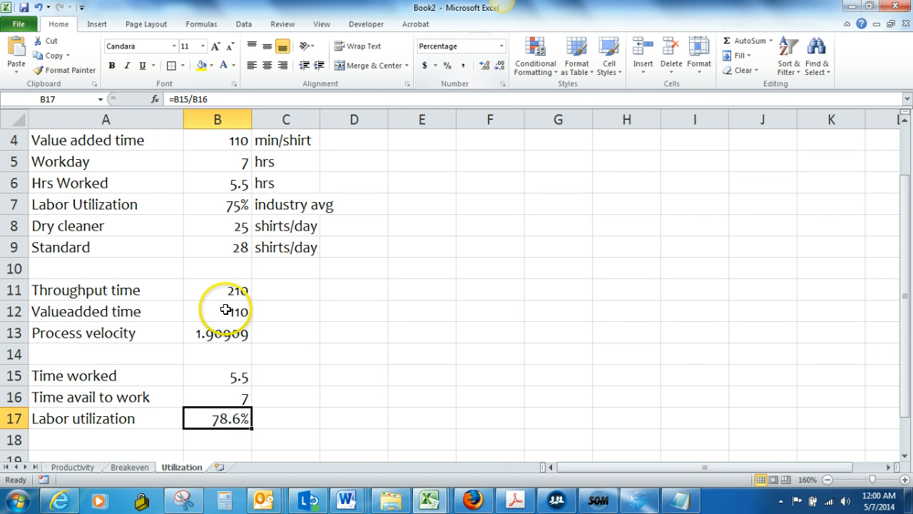
mouse_move(161, 445)
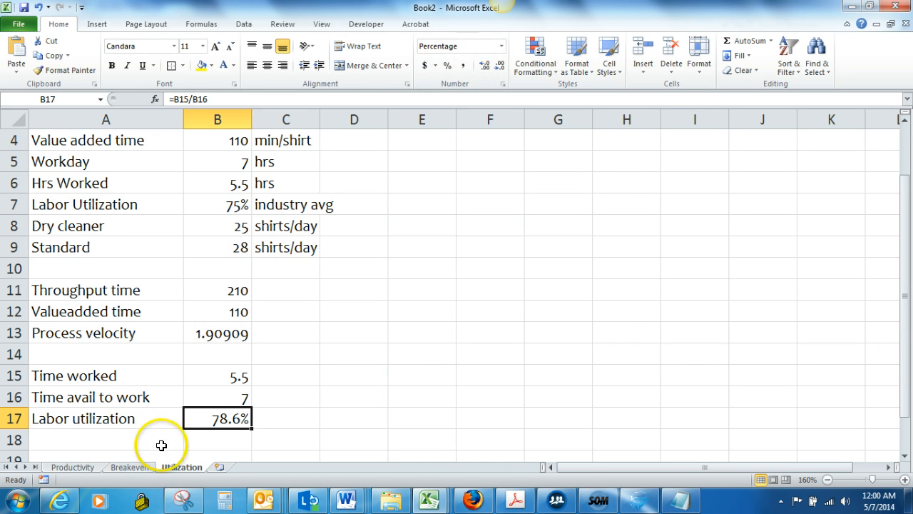
mouse_move(224, 207)
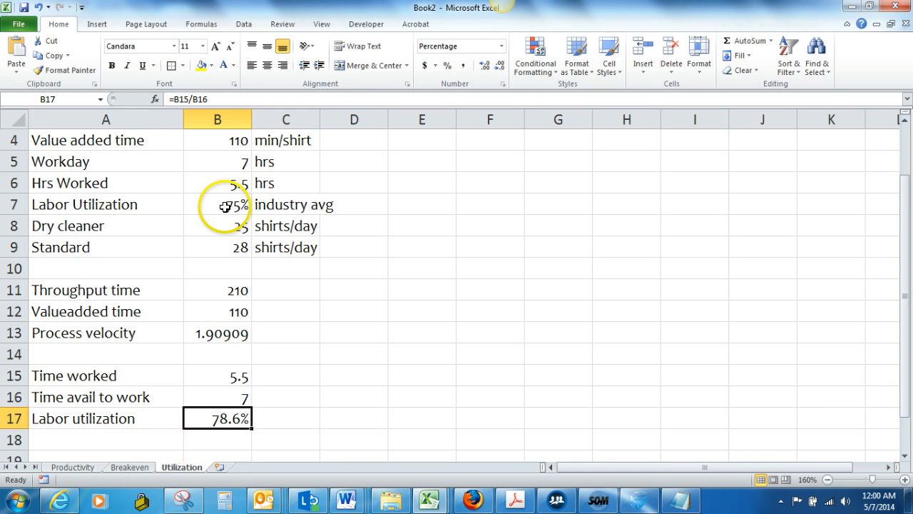
mouse_move(728, 450)
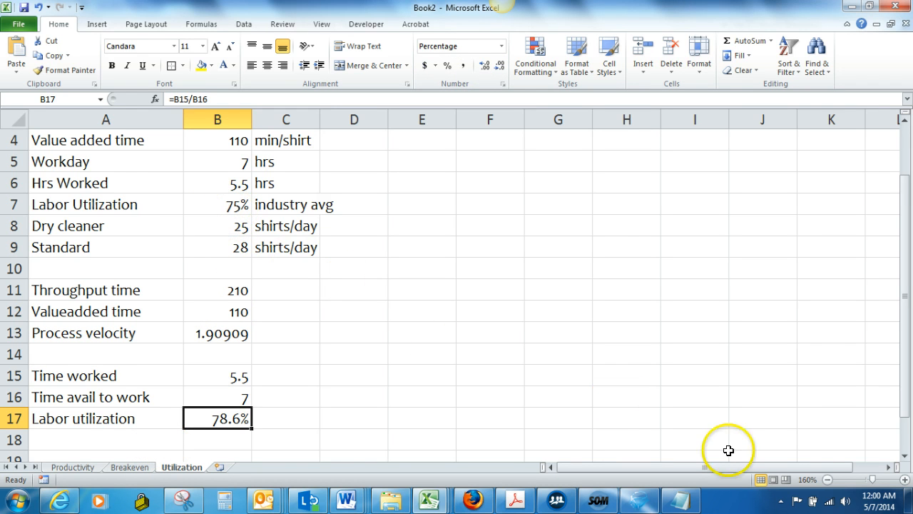
Scroll down the Utilization sheet and begin editing empty cell A19.
scroll(down, 3)
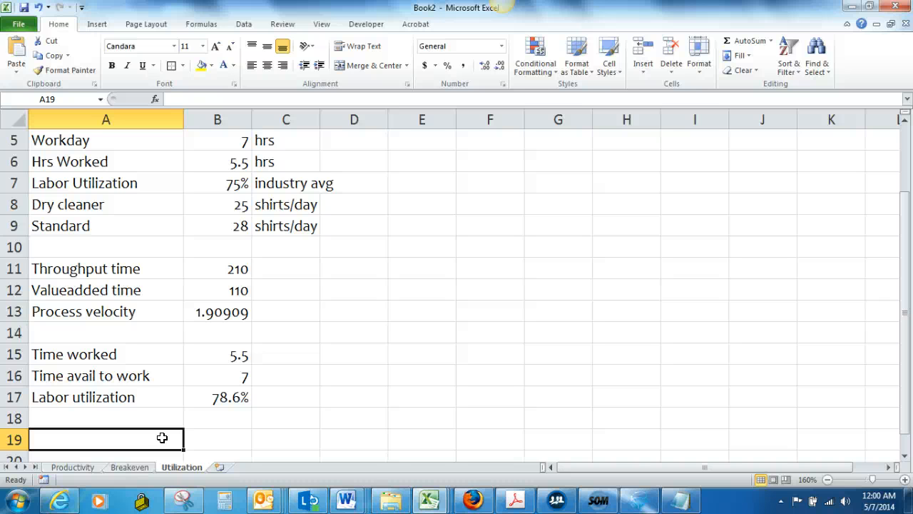
double_click(105, 439)
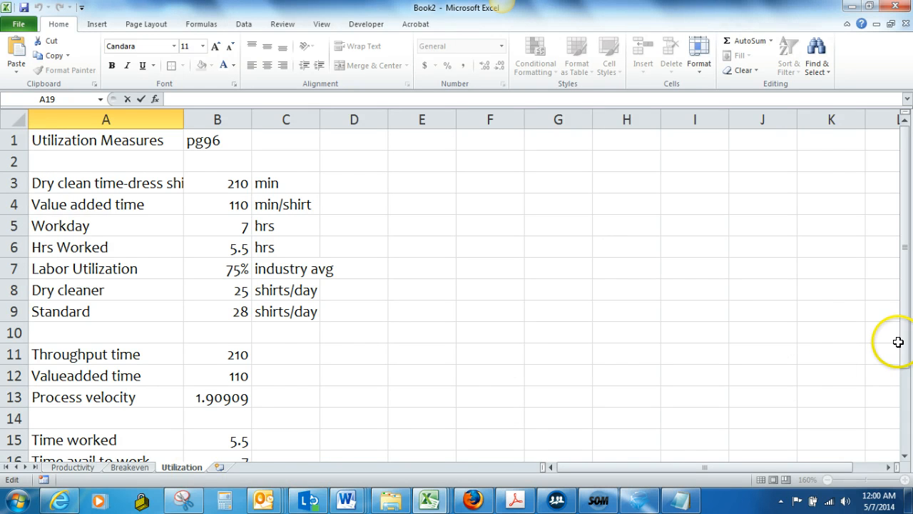
scroll(down, 3)
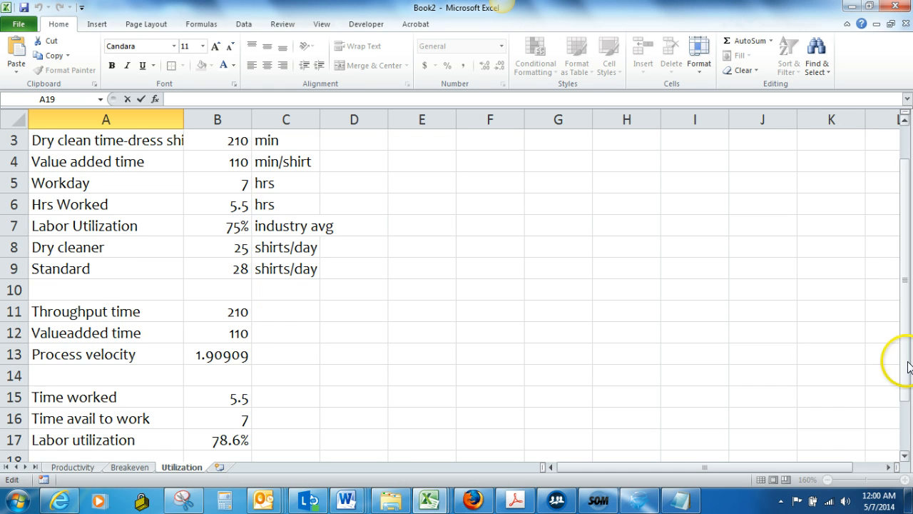
scroll(down, 3)
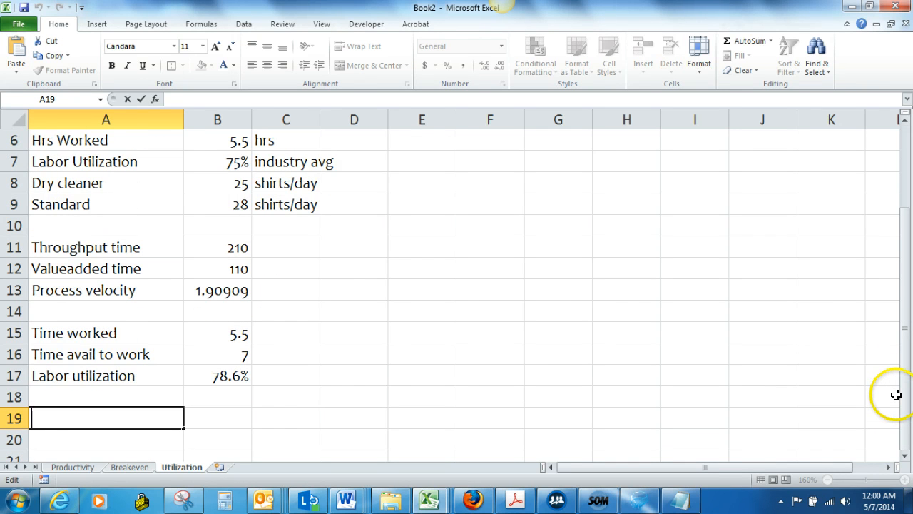
Type the Shirts processed and Standard labels in A19 and A20.
text(Shirst)
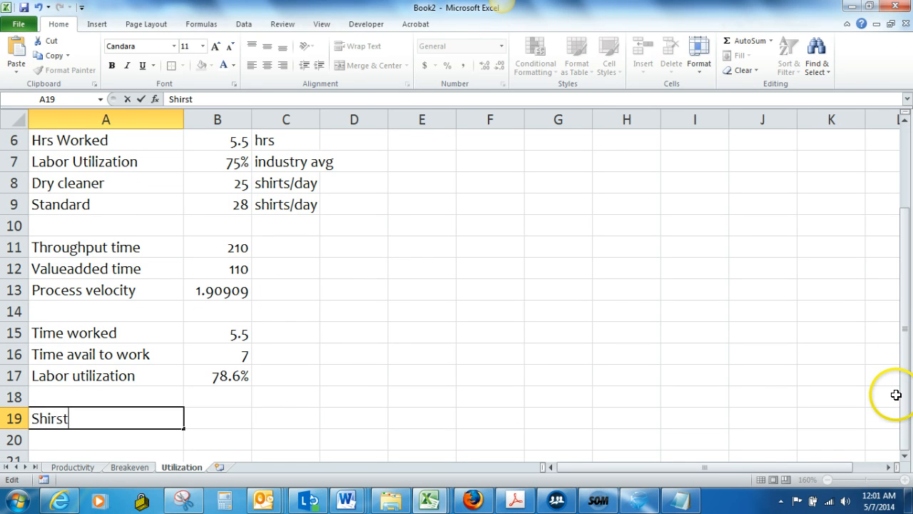
key(BackSpace)
text(ts pr)
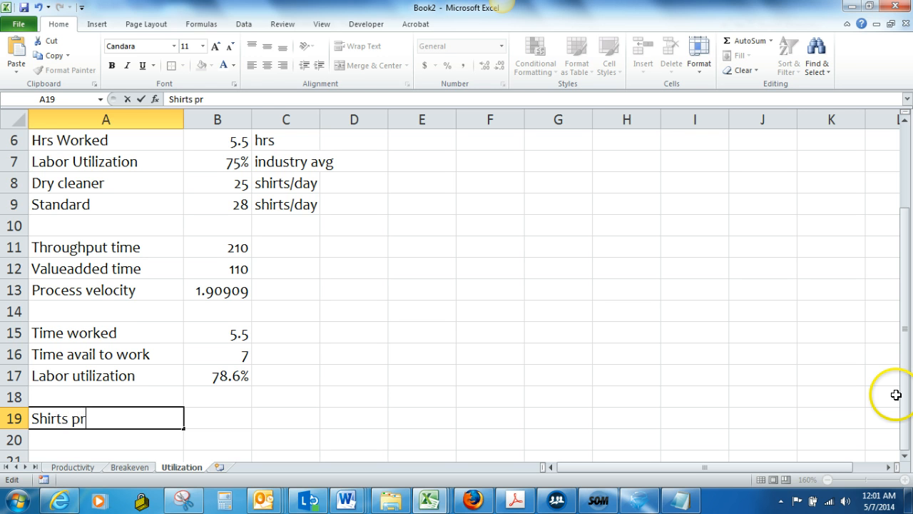
text(ocesse)
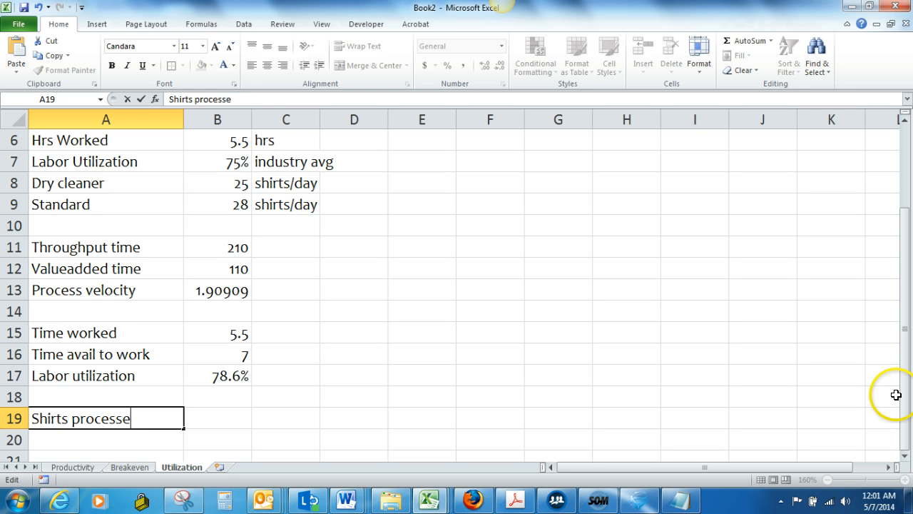
text(Sta)
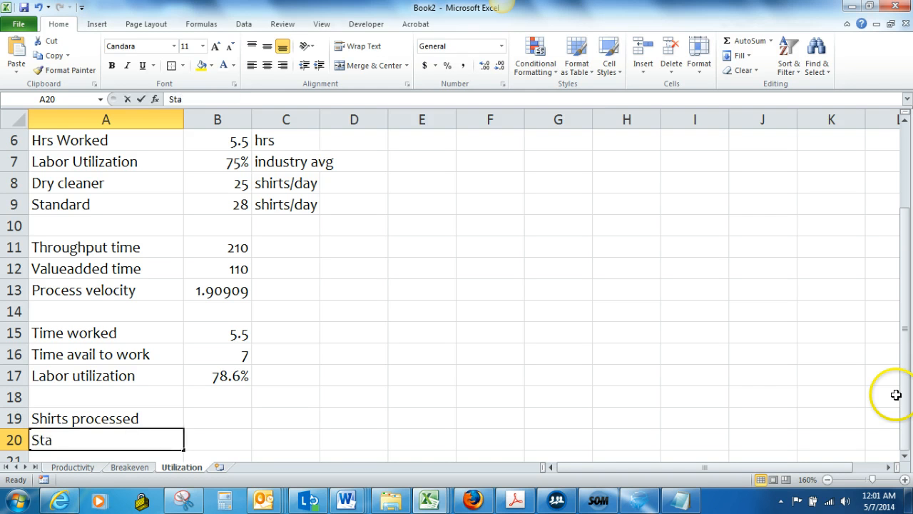
text(n)
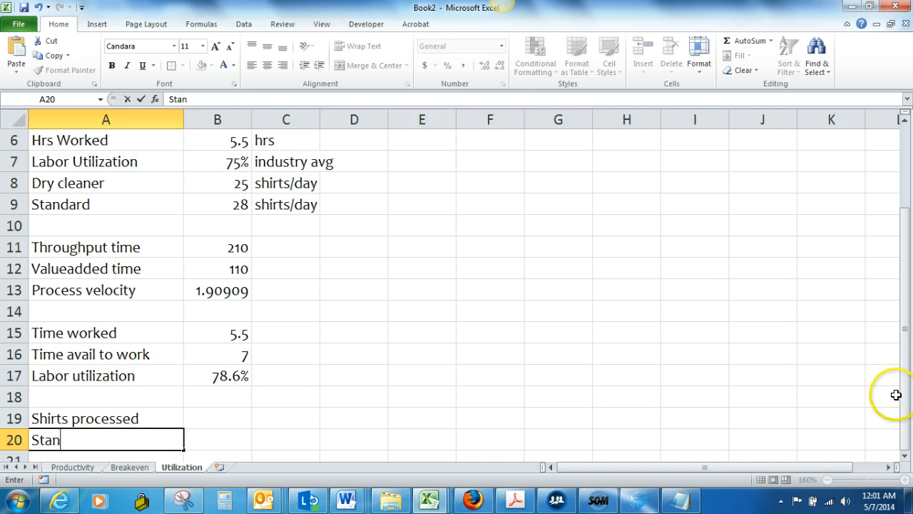
text(dard)
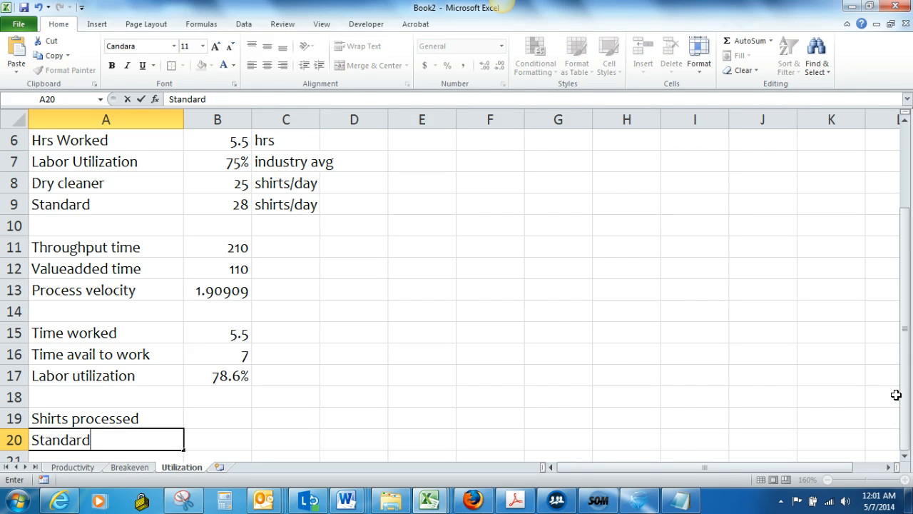
click(286, 417)
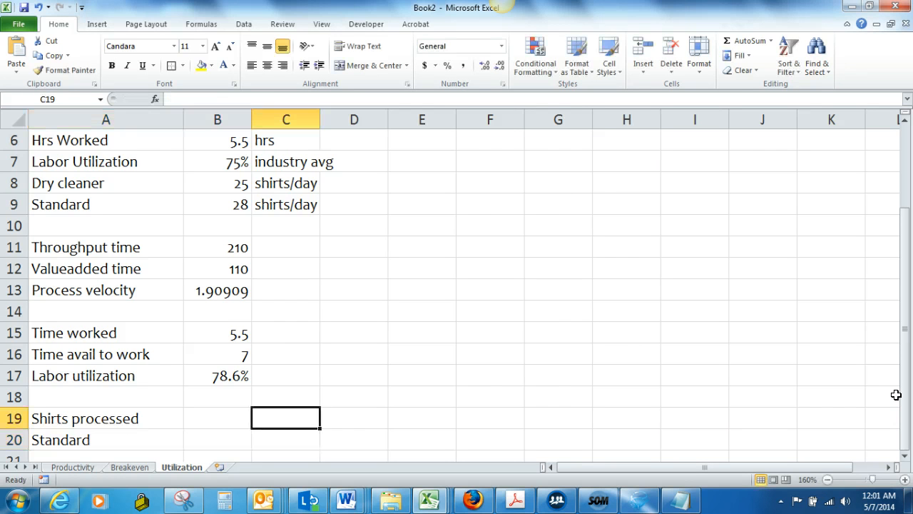
Enter 25 and 28 in B19:B20 and add an Efficiency rating label in A21.
click(217, 417)
text(25)
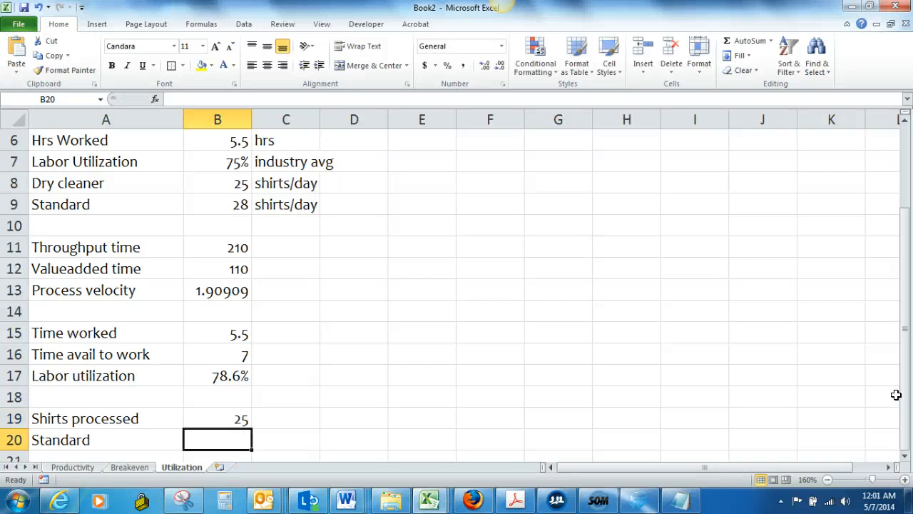
text(28)
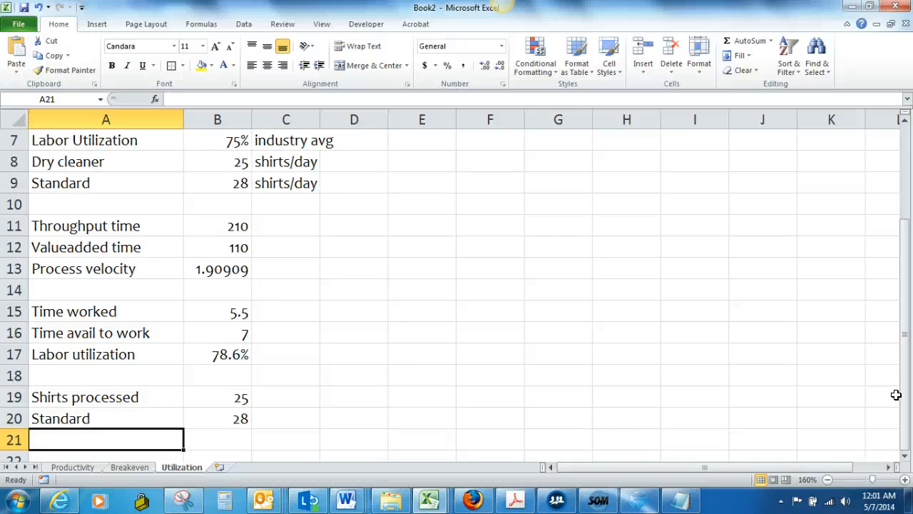
text(Efficiency rating)
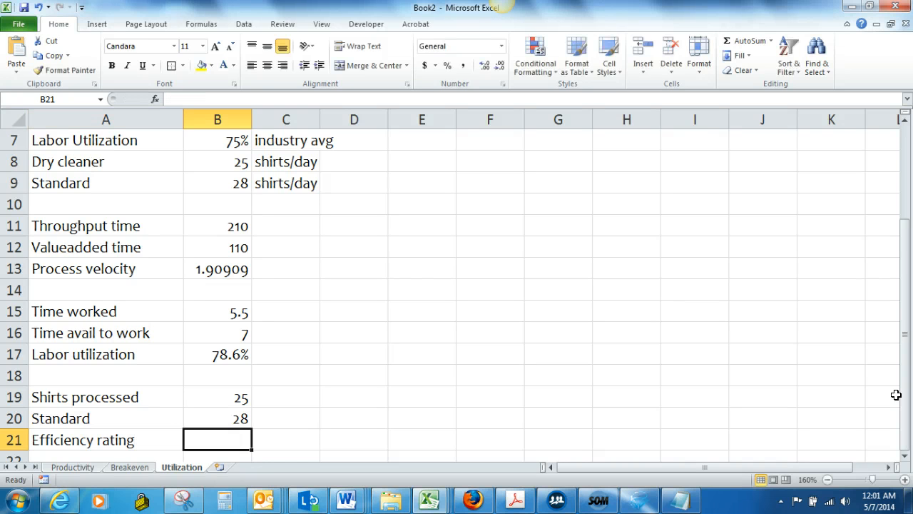
Compute efficiency rating =B19/B20 as a percentage (89%), then bring up Screencast-O-Matic.
text(=)
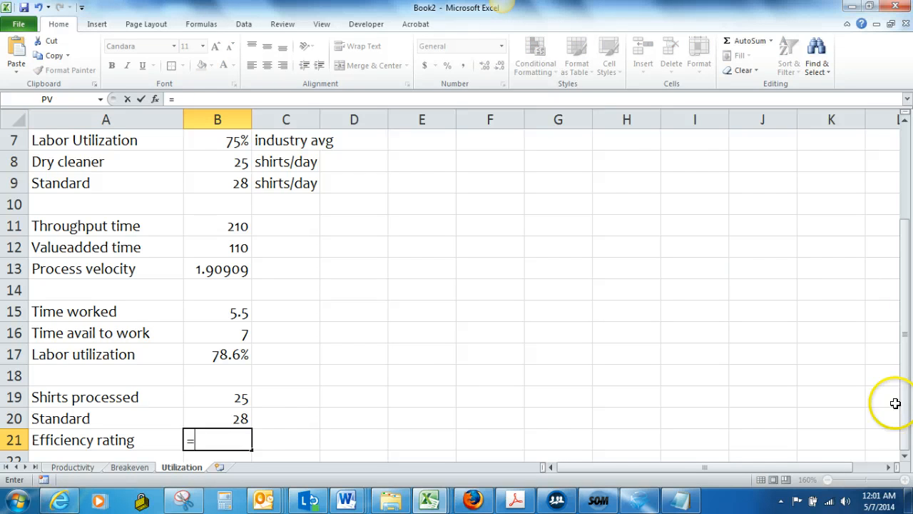
click(218, 397)
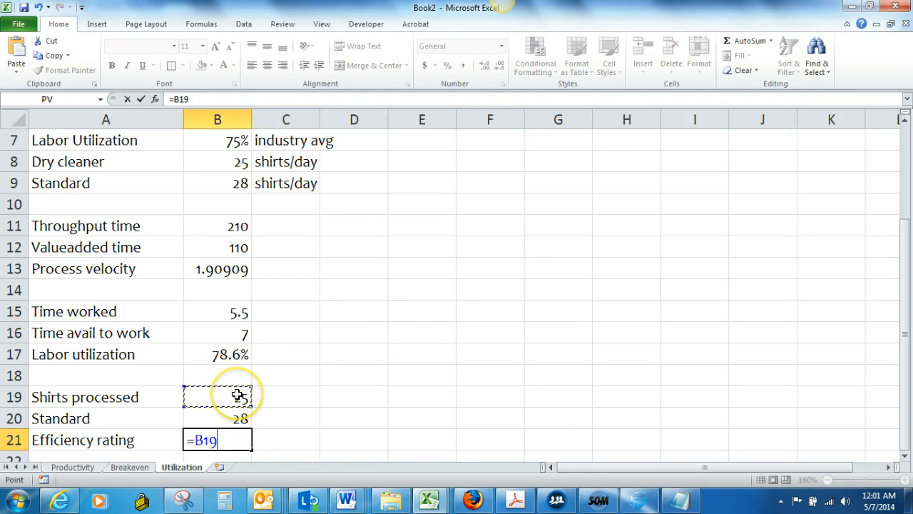
click(217, 418)
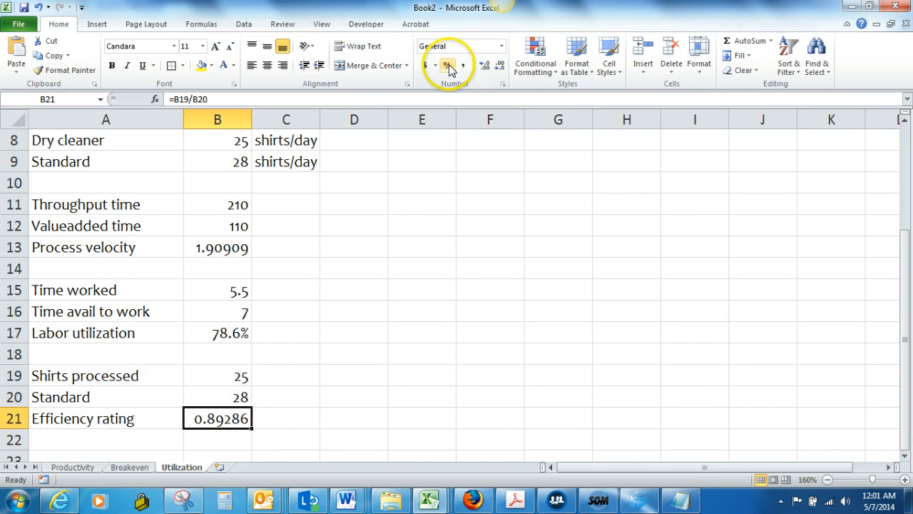
click(448, 65)
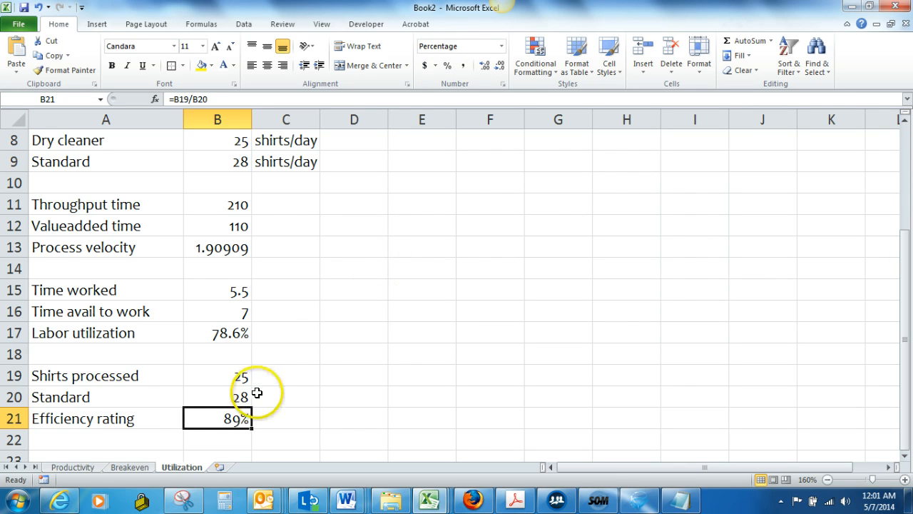
mouse_move(207, 330)
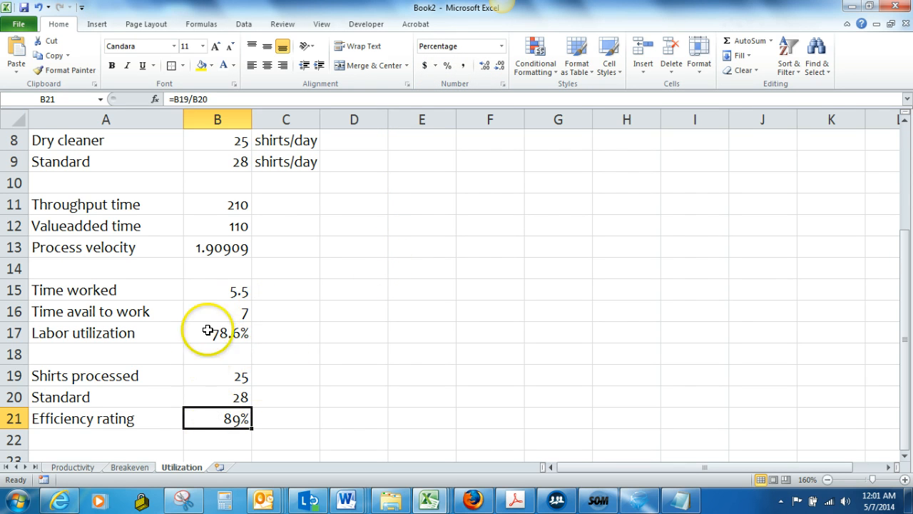
mouse_move(217, 418)
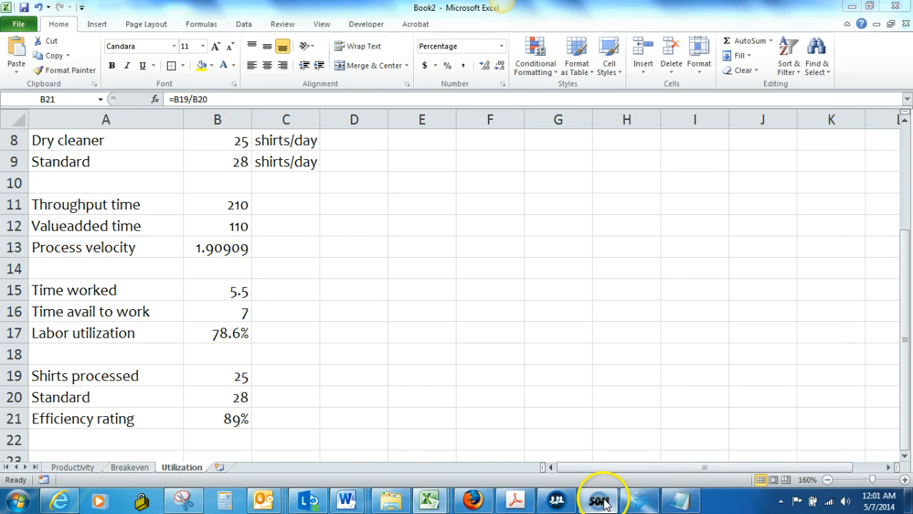
click(598, 499)
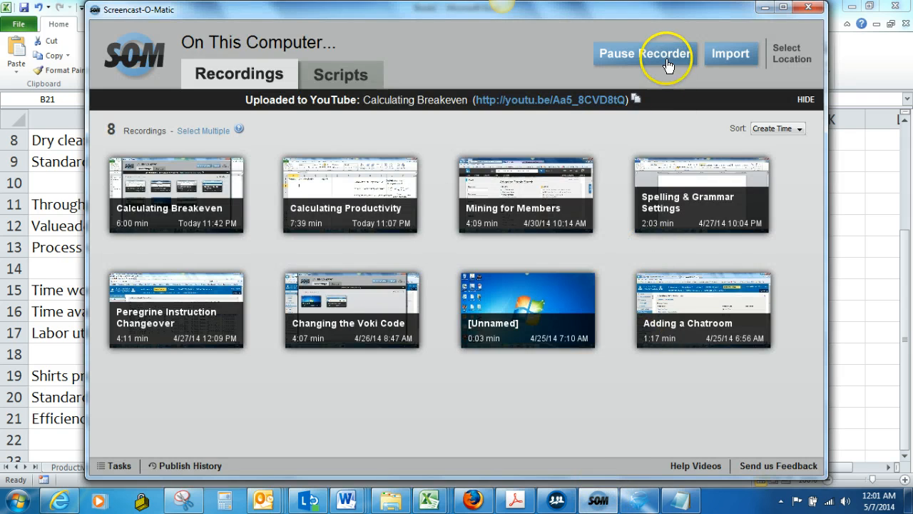